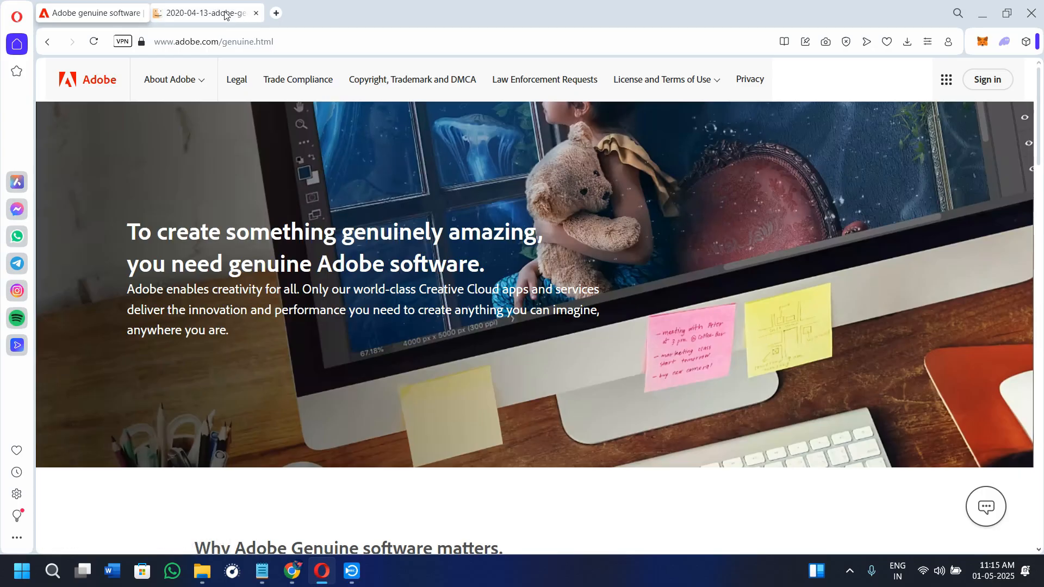
Review the Adobe genuine software page in Opera, including the integrity service popup image
{"action": "left_click", "coordinate": [206, 13]}
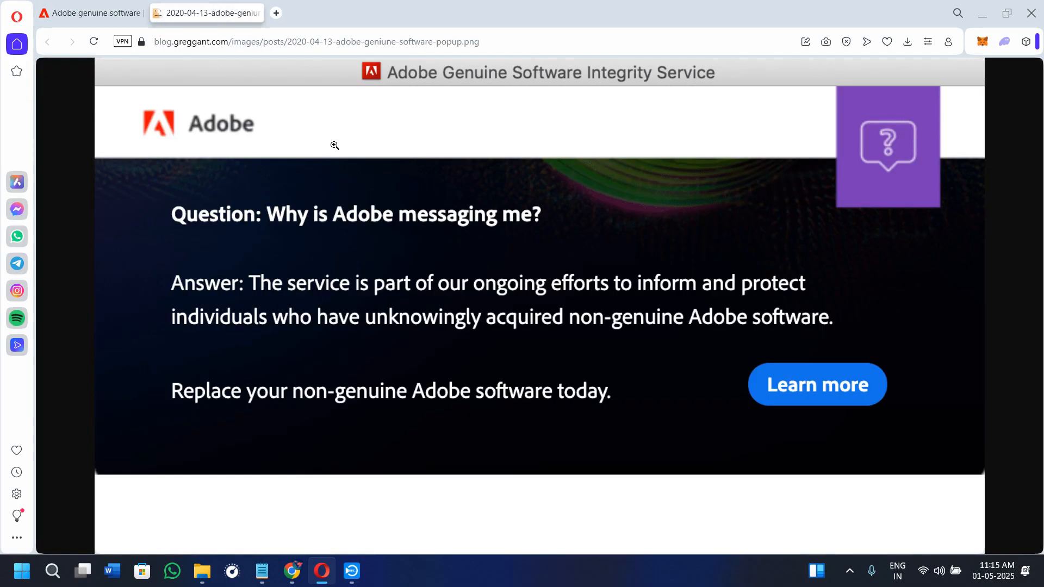
{"action": "mouse_move", "coordinate": [324, 250]}
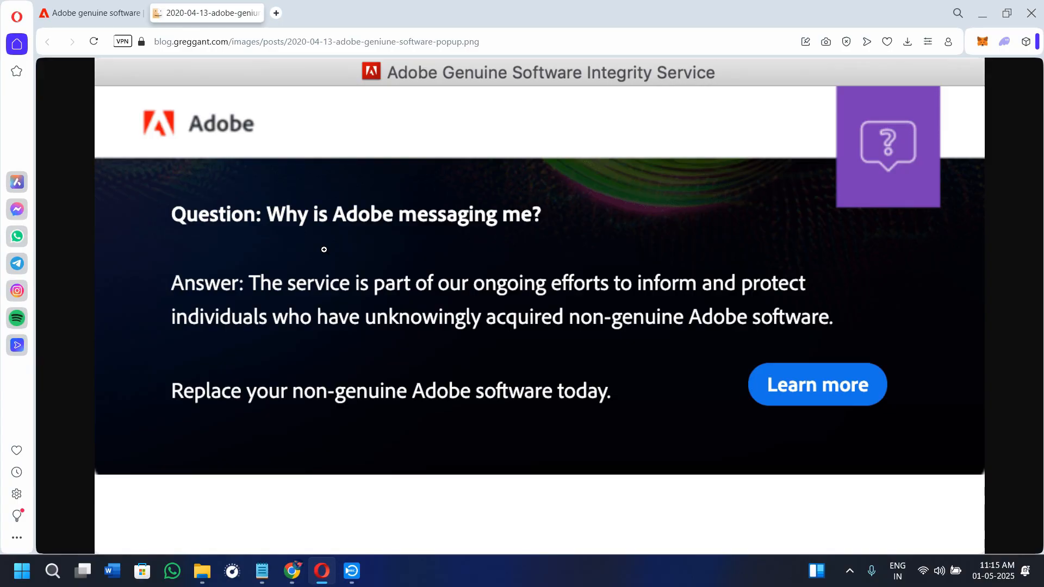
{"action": "mouse_move", "coordinate": [189, 226]}
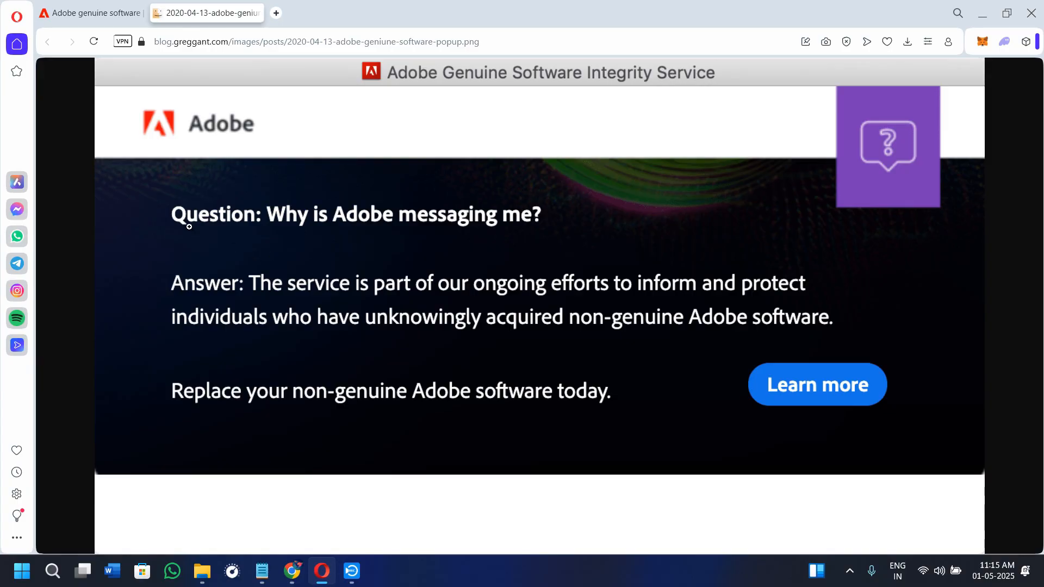
{"action": "left_click", "coordinate": [818, 384]}
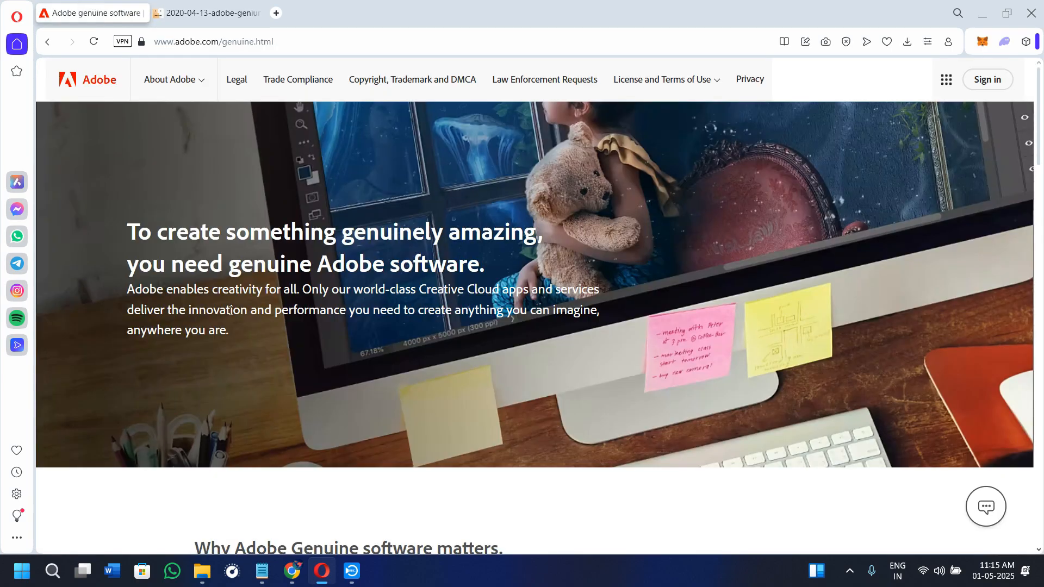
{"action": "scroll", "scroll_direction": "down", "scroll_amount": 3}
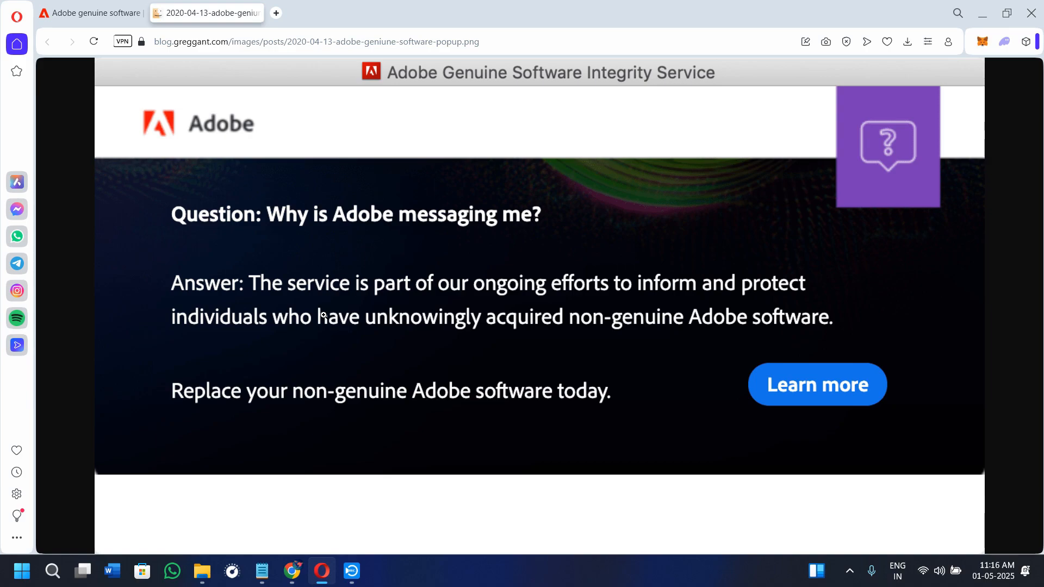
{"action": "mouse_move", "coordinate": [333, 300]}
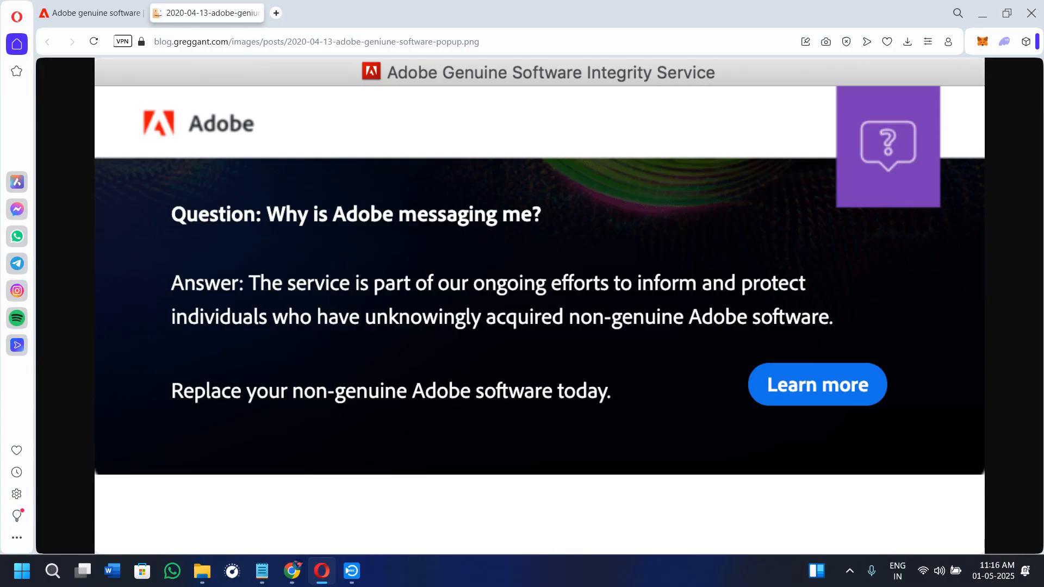
{"action": "left_click", "coordinate": [818, 385]}
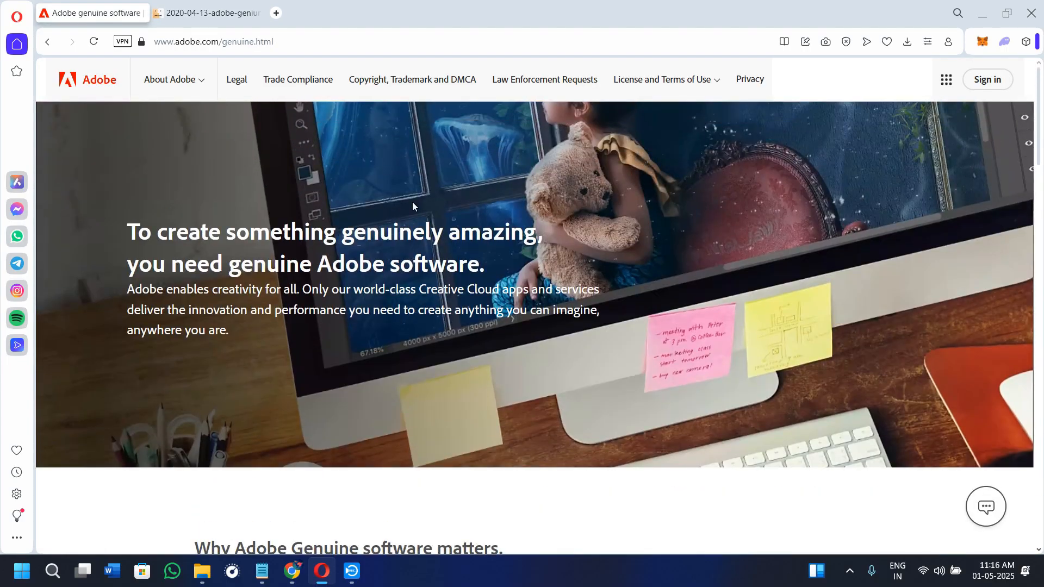
{"action": "mouse_move", "coordinate": [322, 9]}
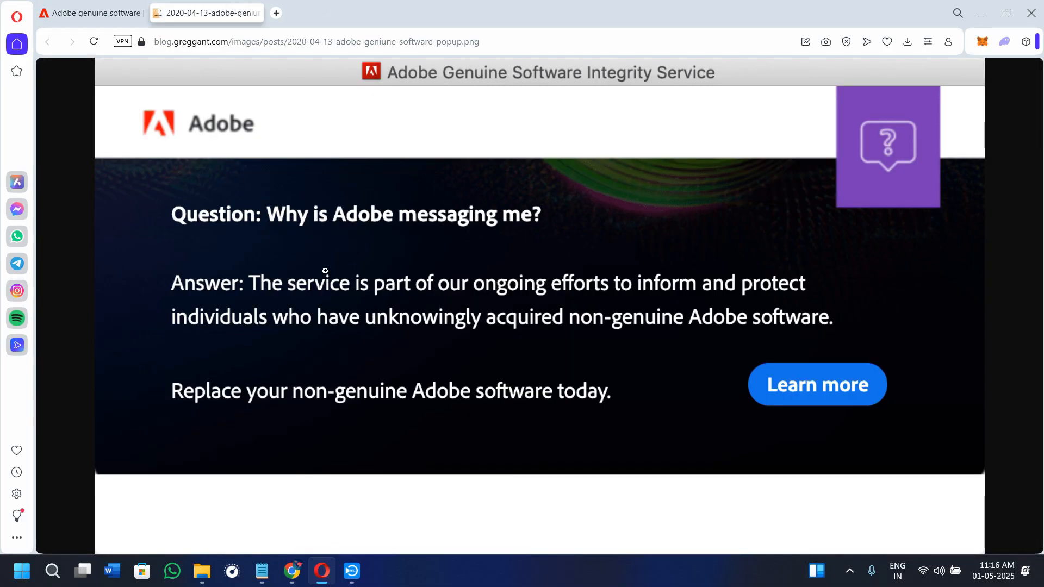
{"action": "mouse_move", "coordinate": [327, 266]}
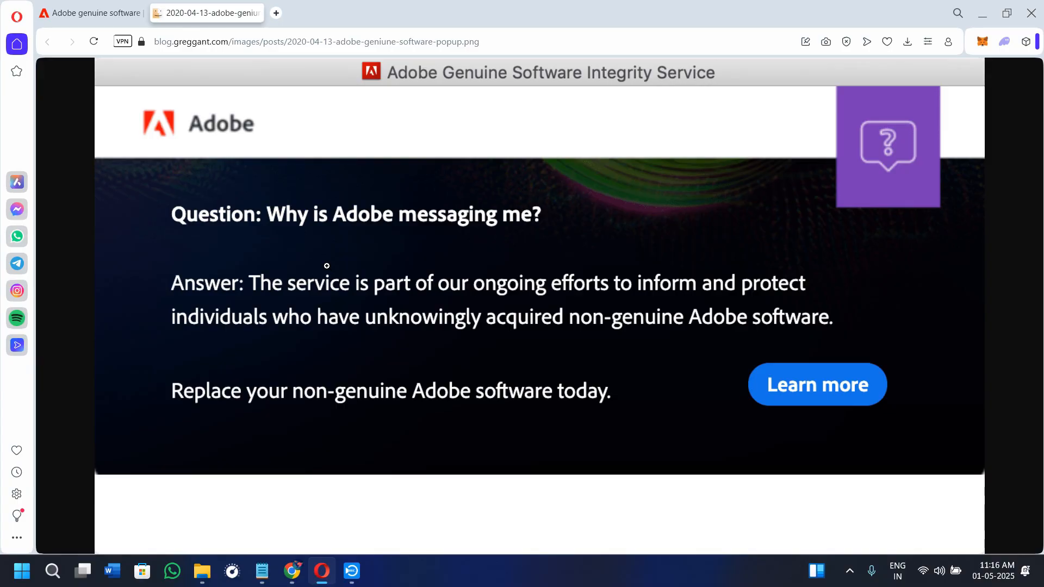
{"action": "left_click", "coordinate": [818, 386]}
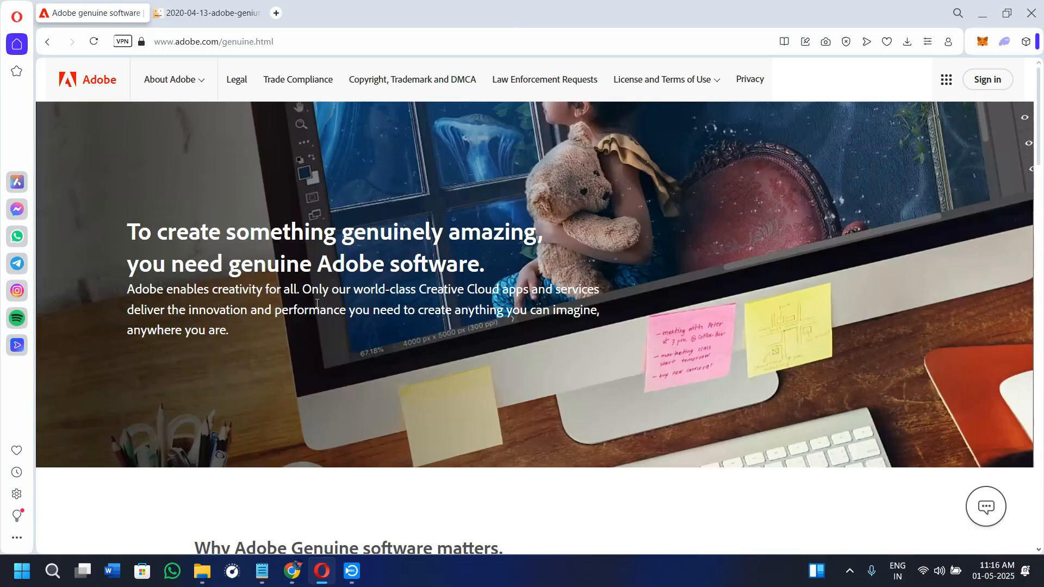
{"action": "mouse_move", "coordinate": [321, 308]}
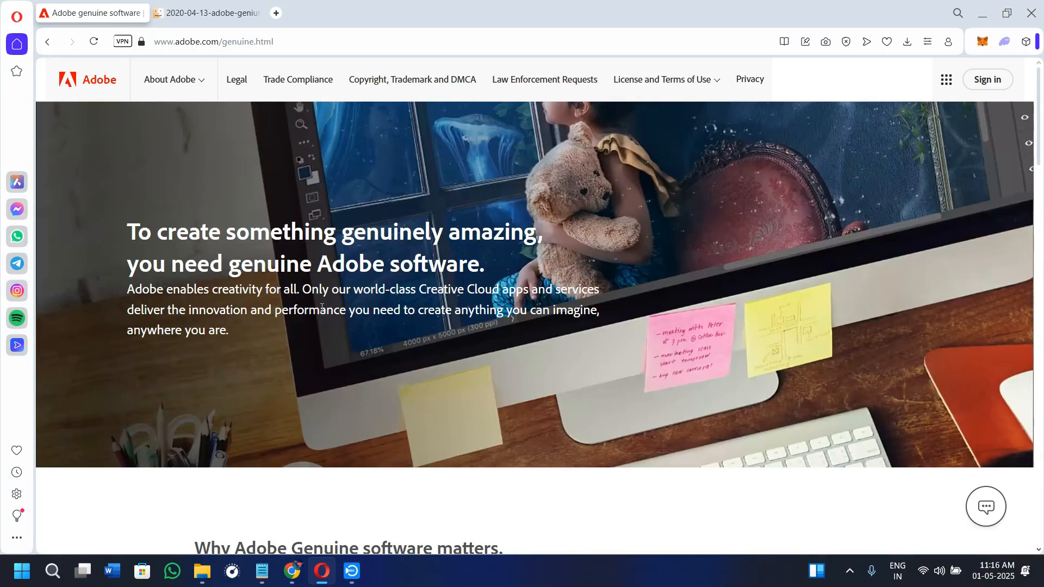
{"action": "scroll", "scroll_direction": "down", "scroll_amount": 3}
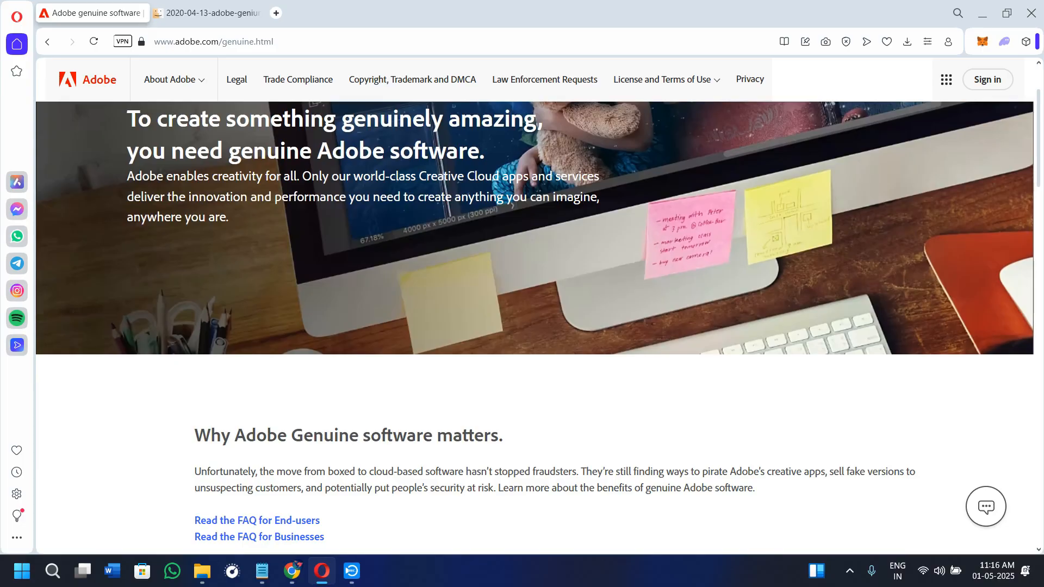
{"action": "mouse_move", "coordinate": [760, 376]}
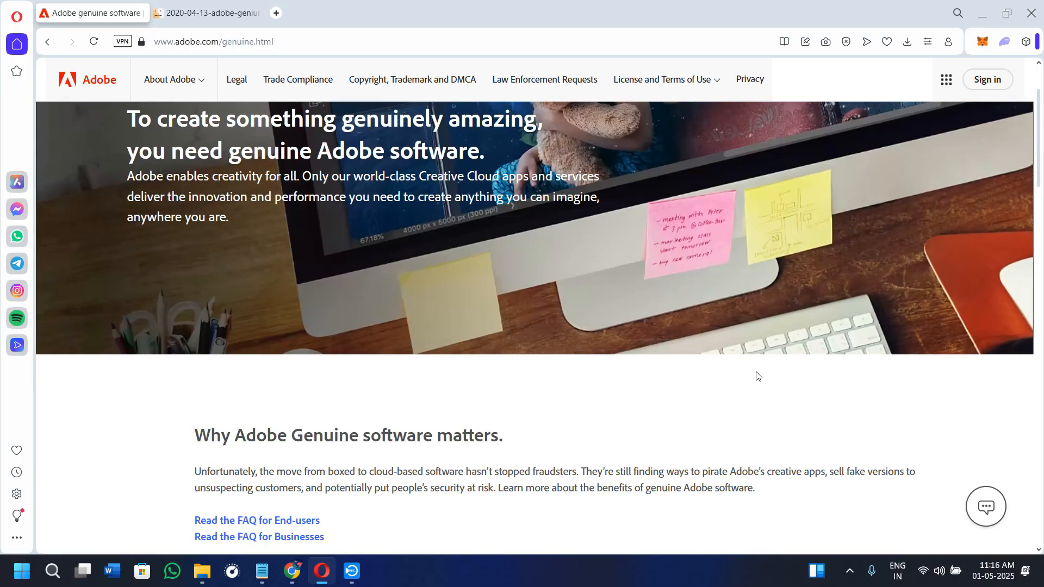
{"action": "scroll", "scroll_direction": "down", "scroll_amount": 3}
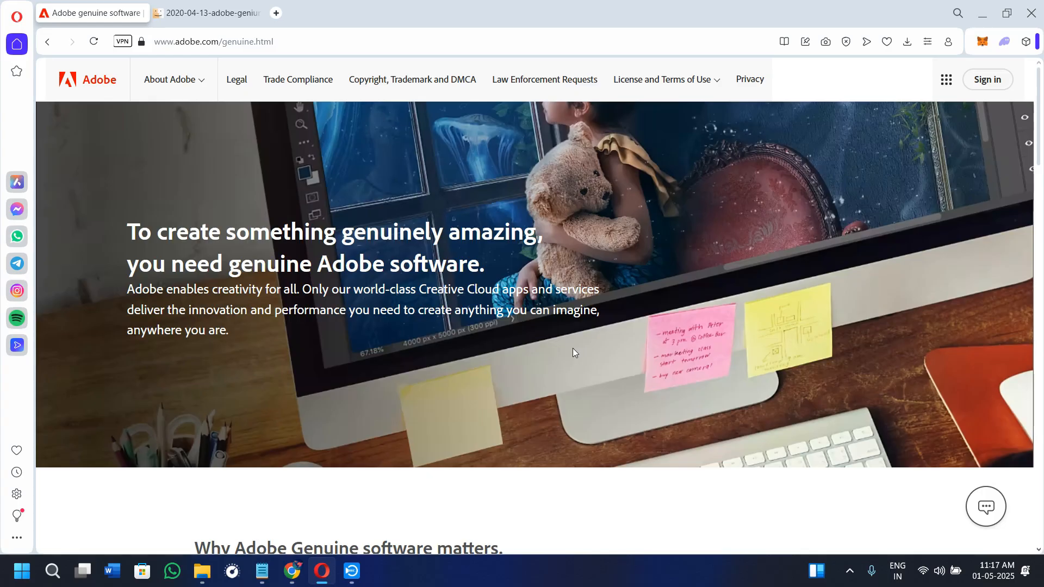
{"action": "mouse_move", "coordinate": [1006, 242]}
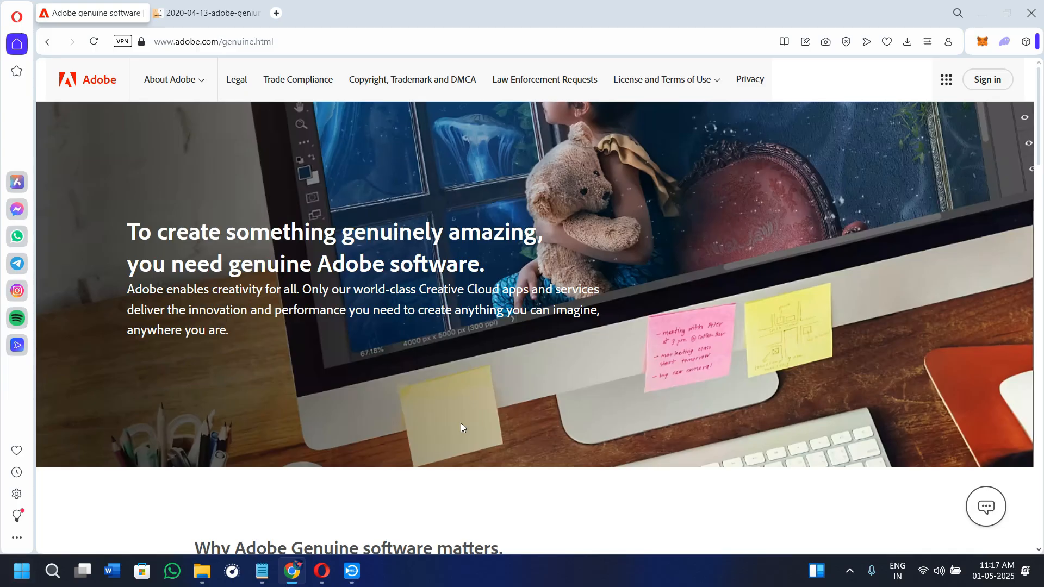
Launch the Windows Services console via Run with services.msc
{"action": "key", "text": "Win+r"}
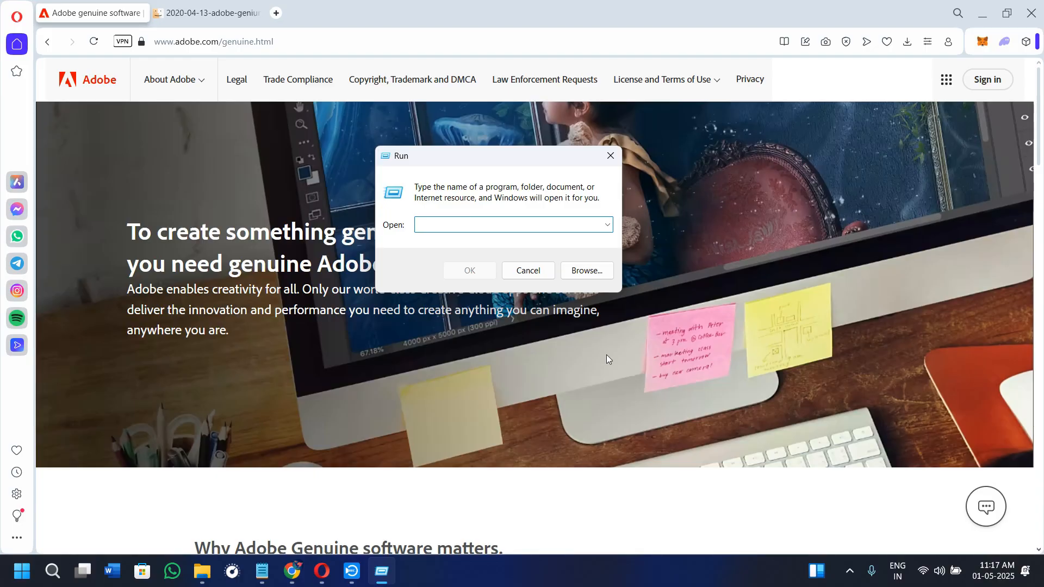
{"action": "type", "text": "services.msc"}
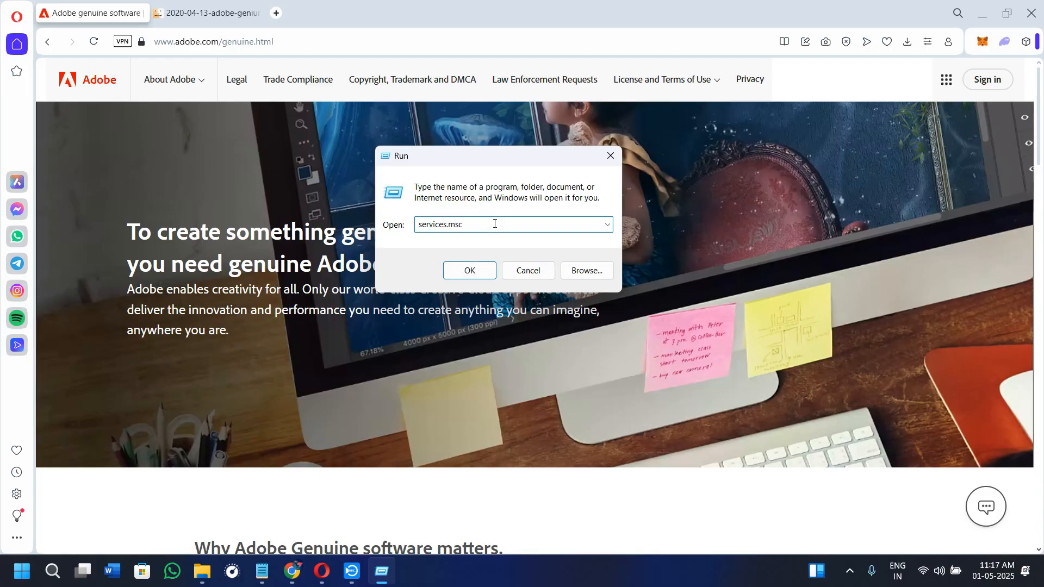
{"action": "mouse_move", "coordinate": [459, 239]}
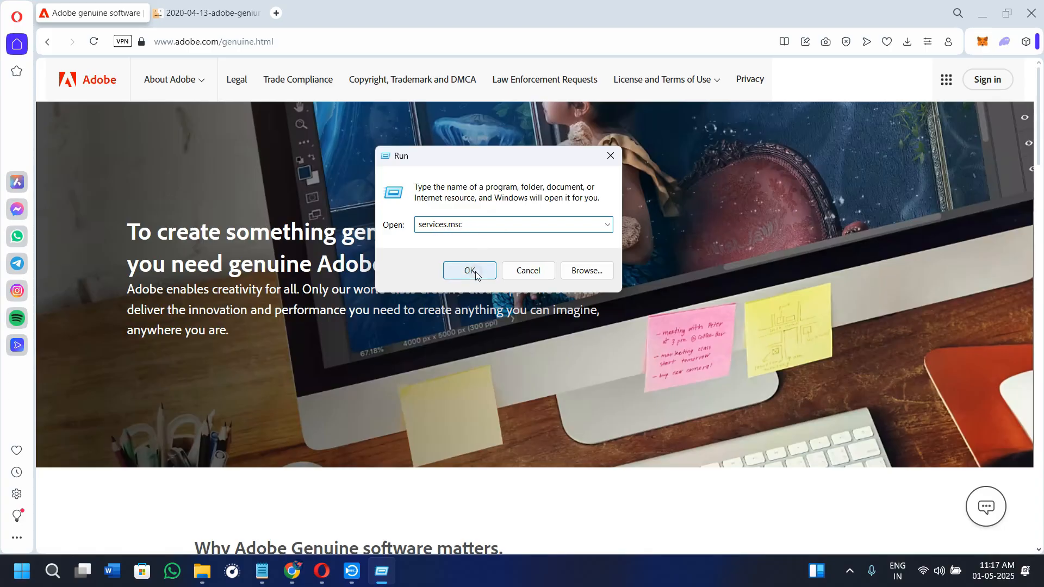
{"action": "left_click", "coordinate": [470, 270]}
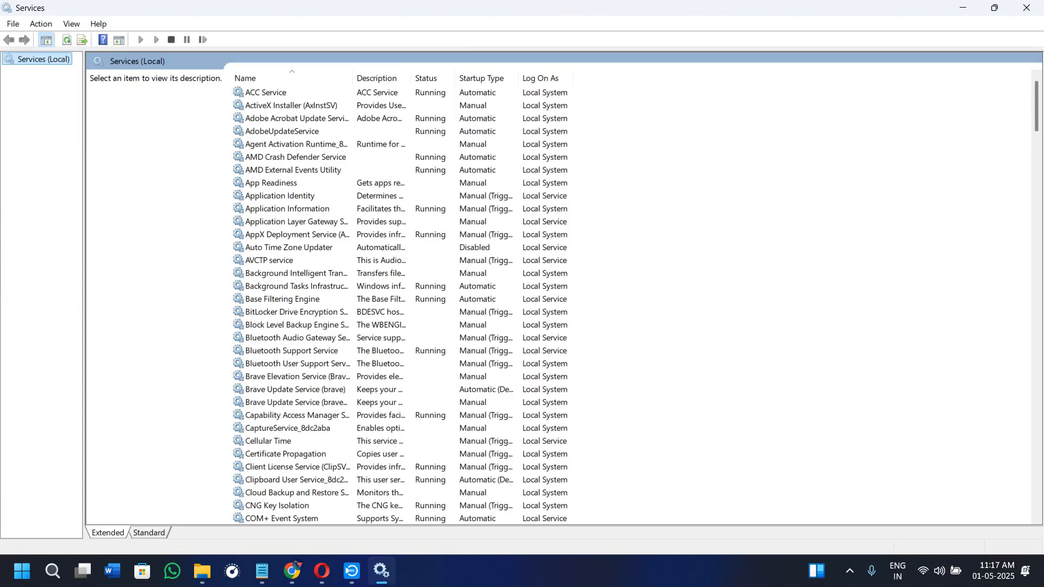
{"action": "mouse_move", "coordinate": [363, 205]}
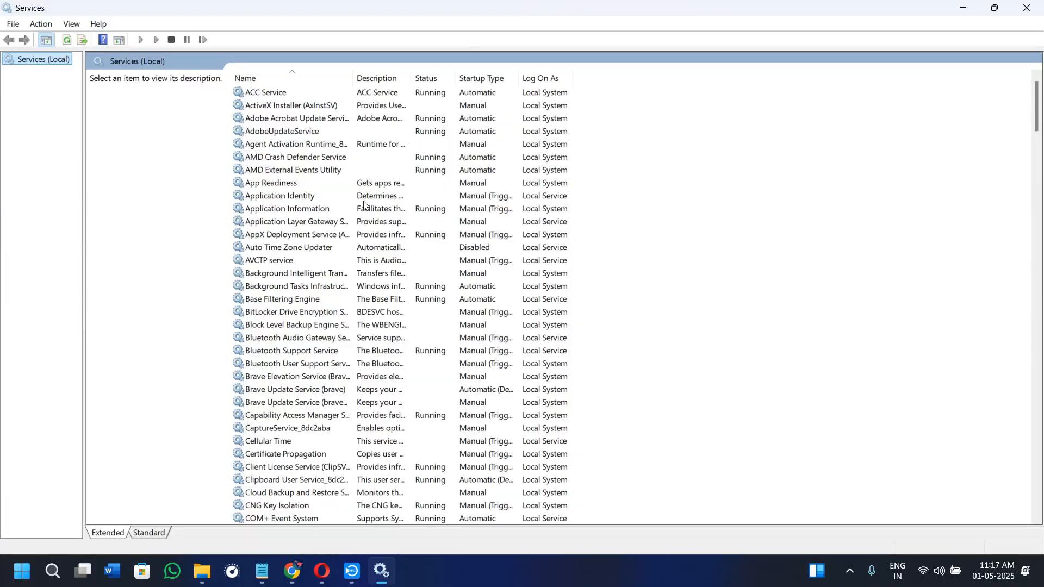
{"action": "mouse_move", "coordinate": [297, 146]}
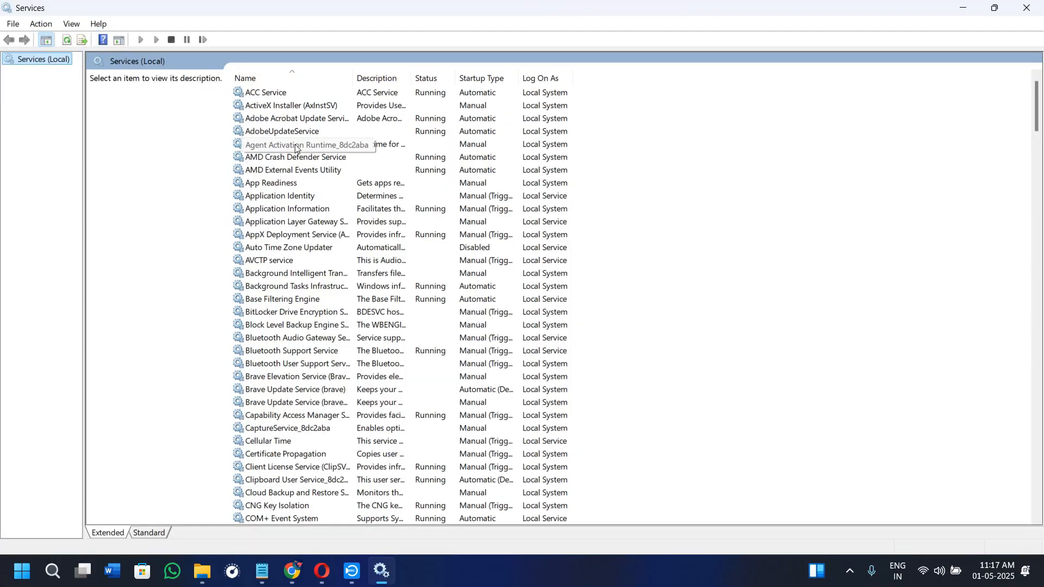
{"action": "mouse_move", "coordinate": [296, 186]}
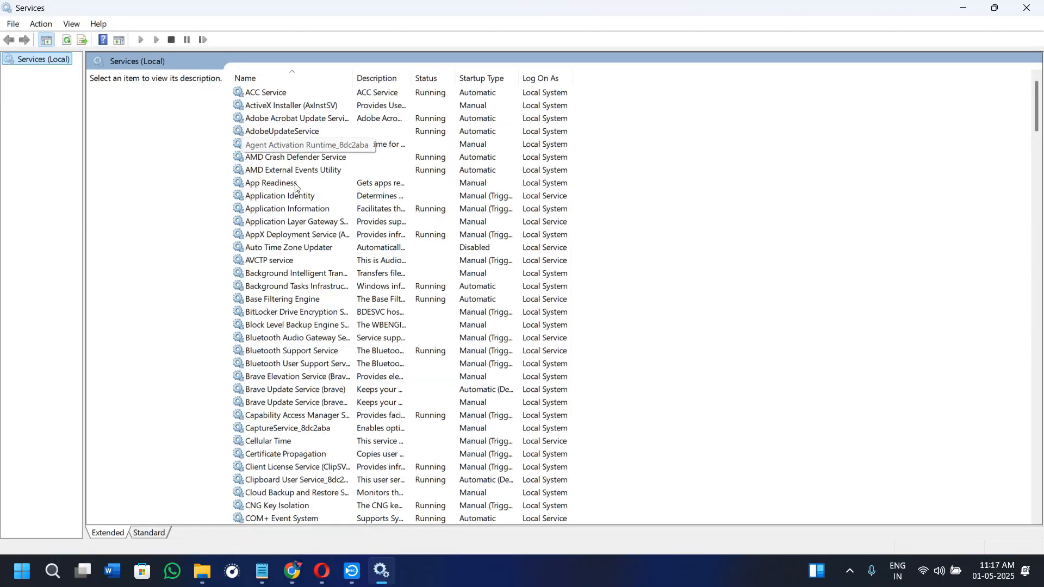
{"action": "mouse_move", "coordinate": [271, 172]}
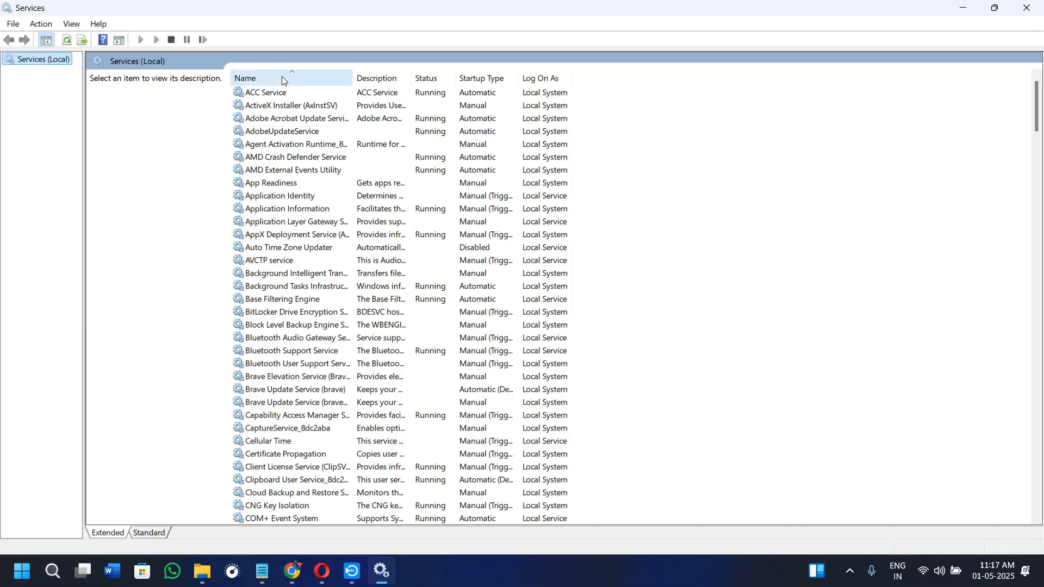
{"action": "scroll", "scroll_direction": "down", "scroll_amount": 3}
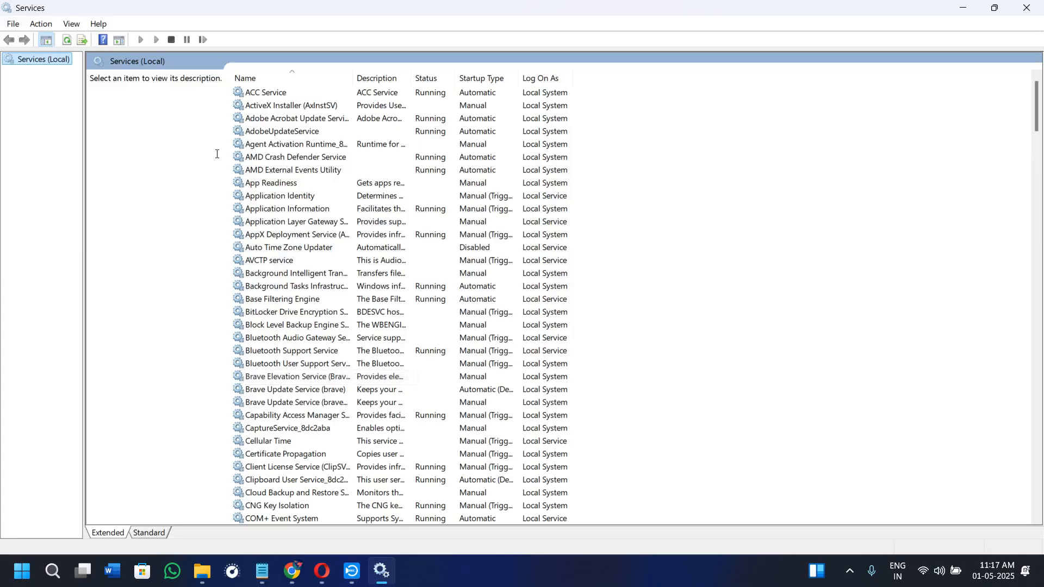
View the Adobe Acrobat Update Service's properties unchanged (Automatic, Running) and dismiss the warning
{"action": "right_click", "coordinate": [295, 117]}
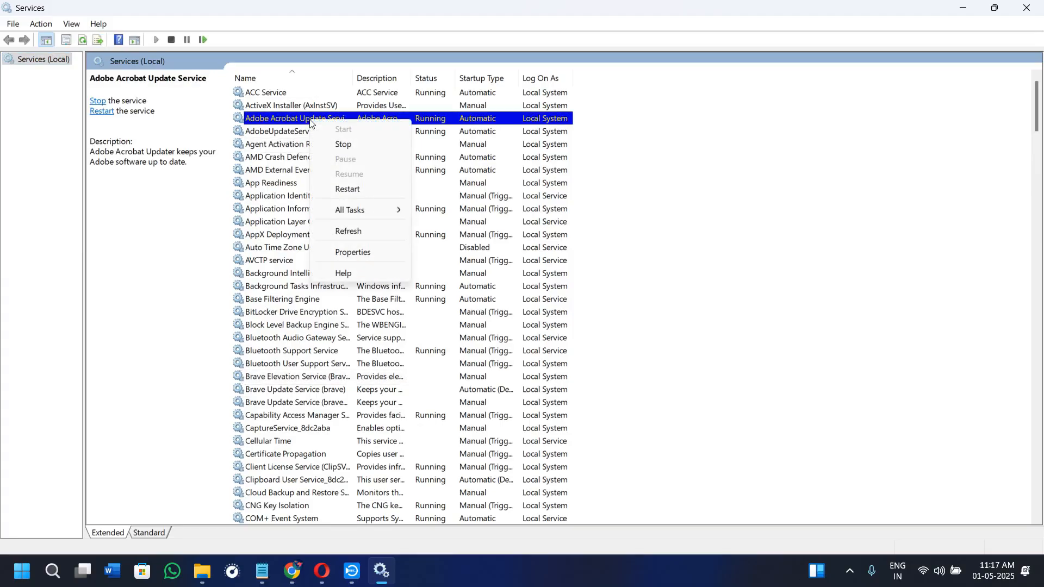
{"action": "mouse_move", "coordinate": [340, 252]}
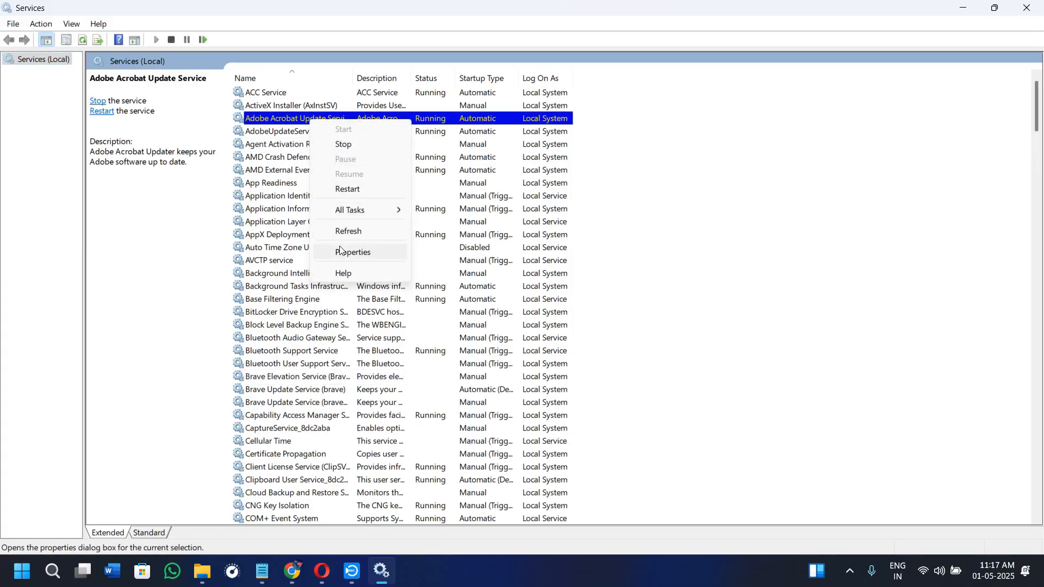
{"action": "left_click", "coordinate": [352, 252]}
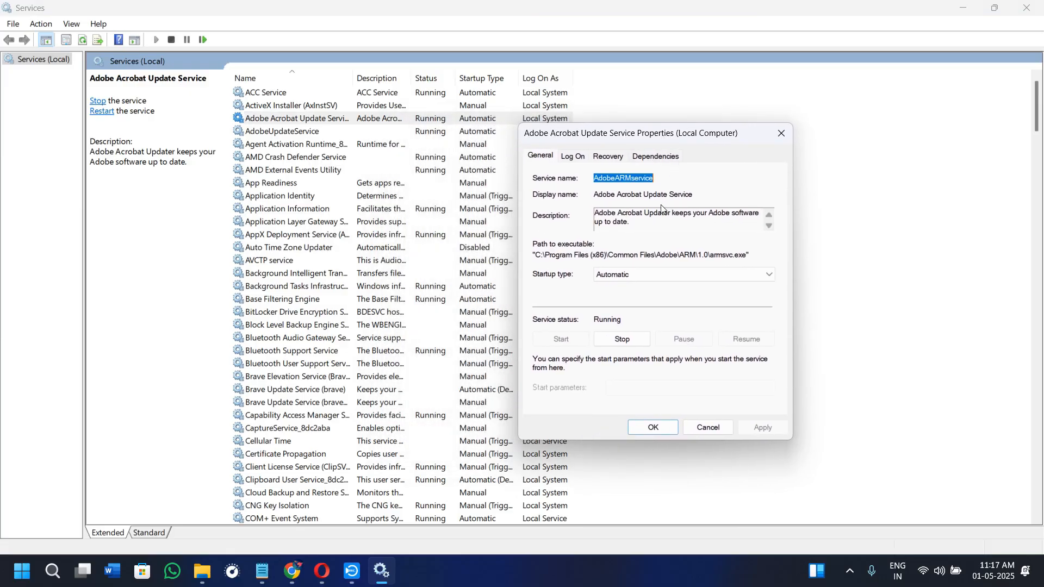
{"action": "mouse_move", "coordinate": [588, 173]}
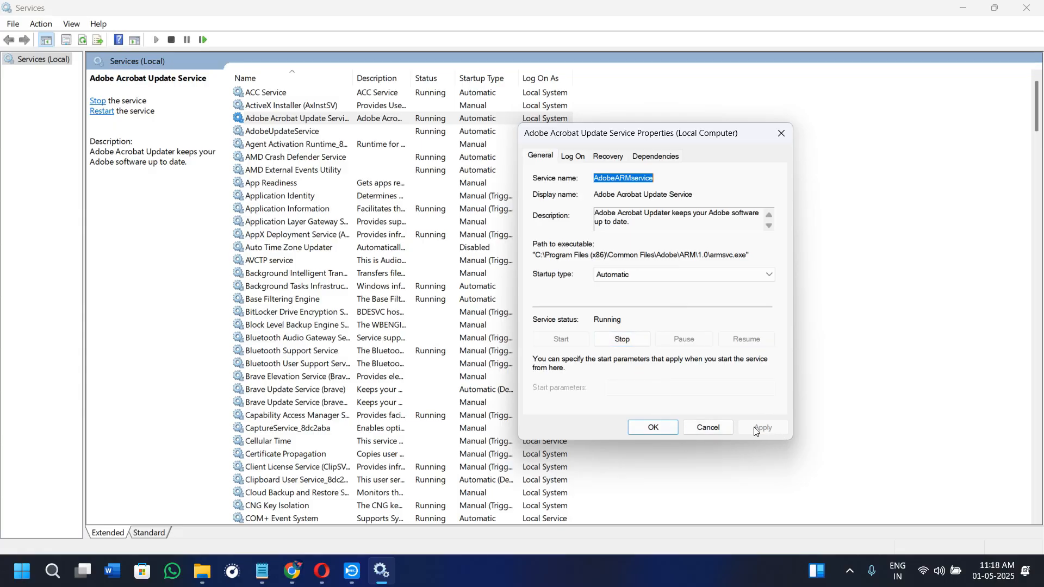
{"action": "mouse_move", "coordinate": [820, 381]}
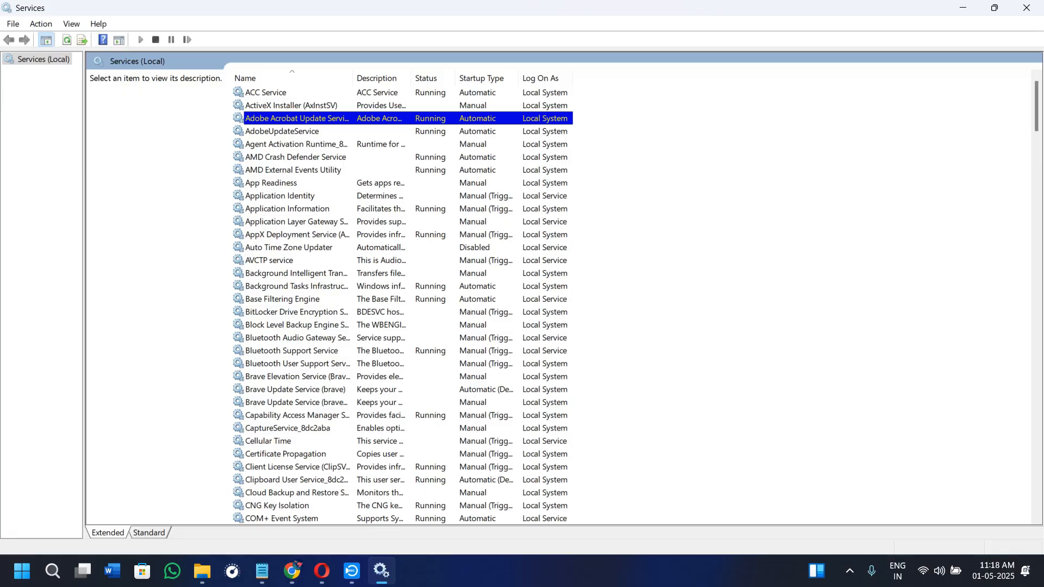
{"action": "mouse_move", "coordinate": [820, 398]}
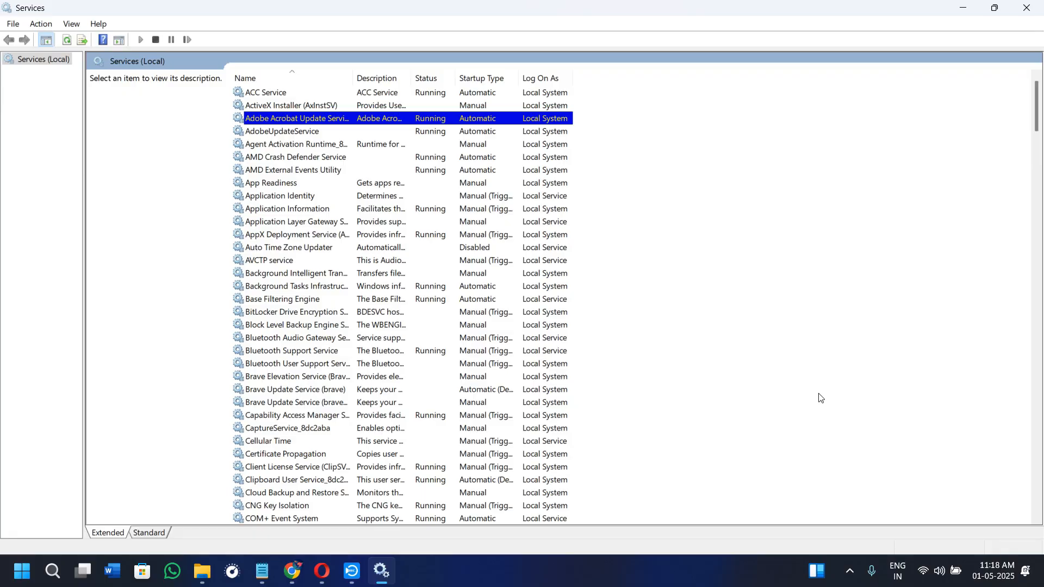
{"action": "mouse_move", "coordinate": [675, 268]}
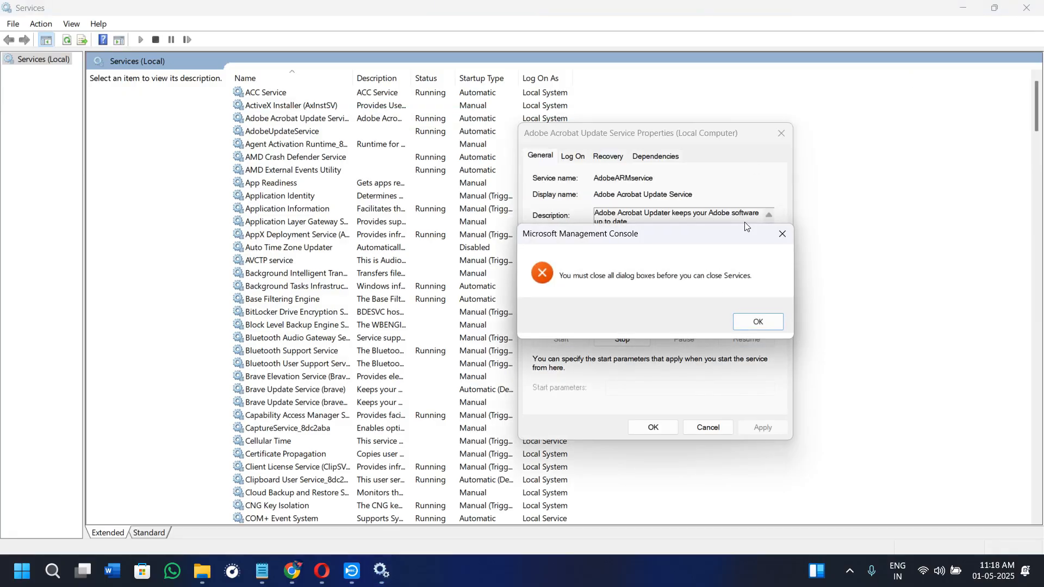
{"action": "left_click", "coordinate": [757, 321]}
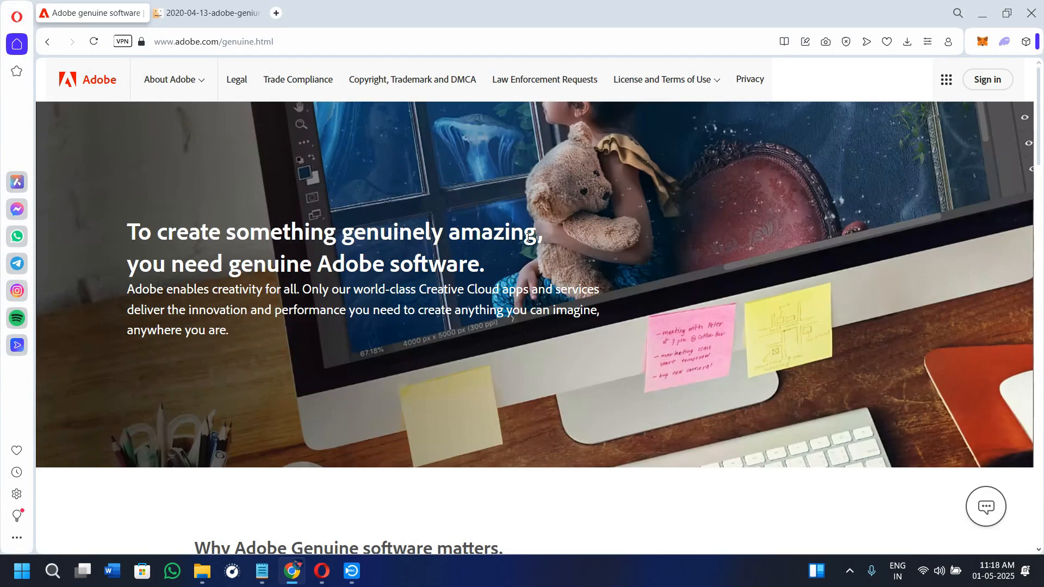
Read further down the Adobe genuine page, then bring up File Explorer at This PC
{"action": "scroll", "scroll_direction": "down", "scroll_amount": 3}
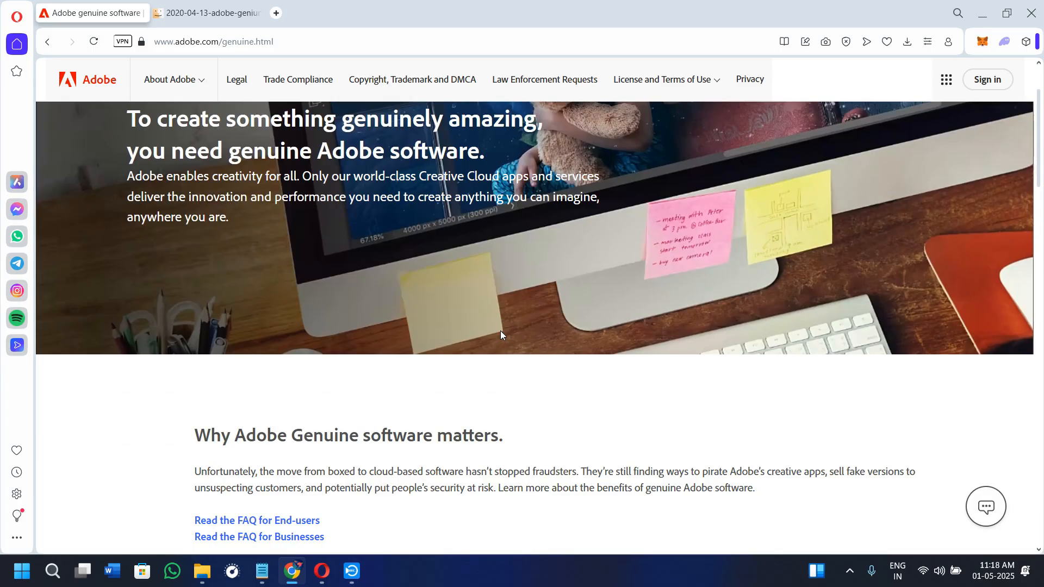
{"action": "mouse_move", "coordinate": [1005, 296]}
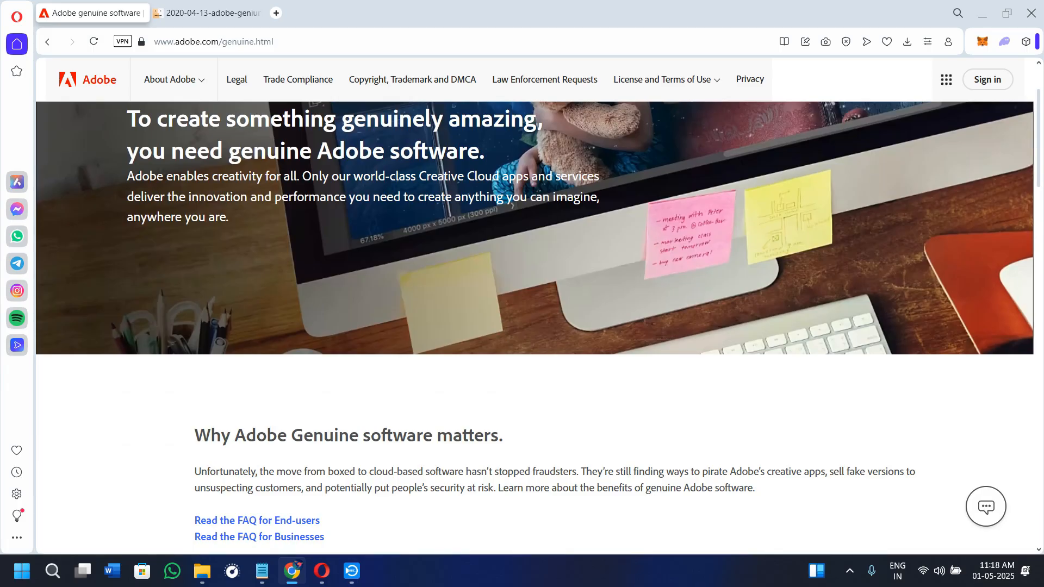
{"action": "left_click", "coordinate": [202, 571]}
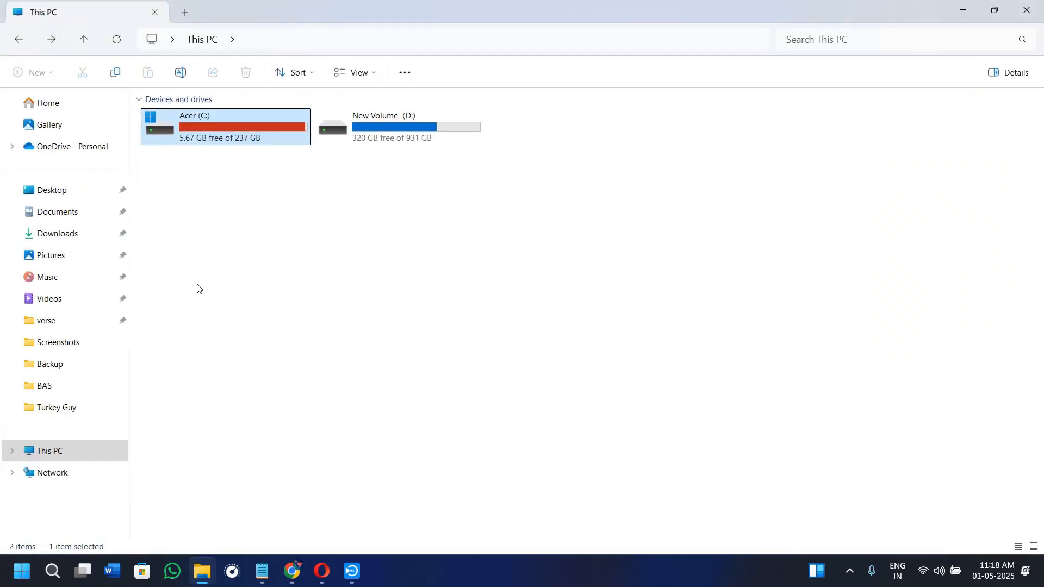
{"action": "mouse_move", "coordinate": [234, 128]}
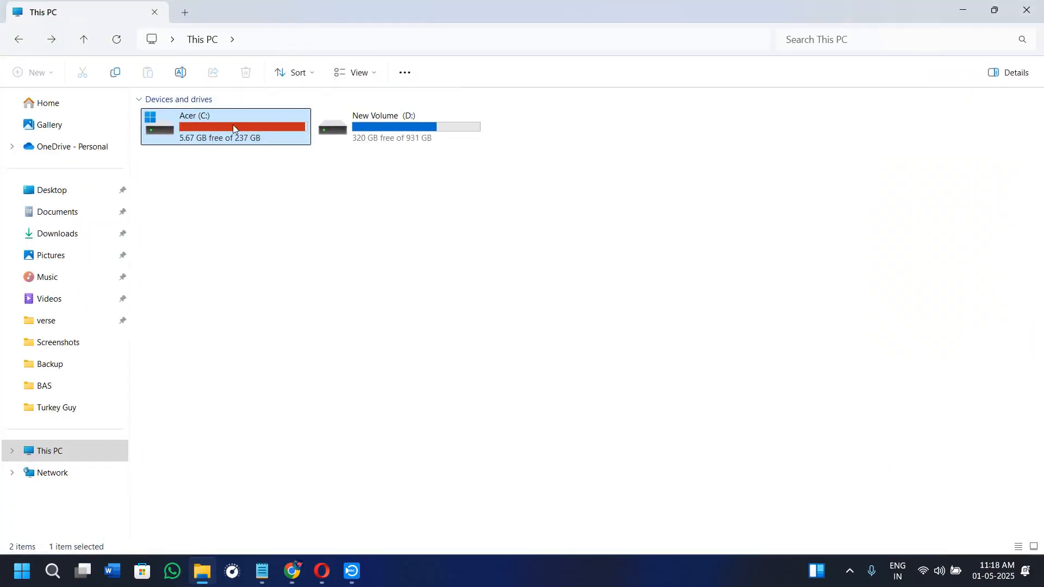
Navigate to C:\Program Files (x86)\Common Files\Adobe and show actions for Adobe Desktop Common
{"action": "double_click", "coordinate": [235, 128]}
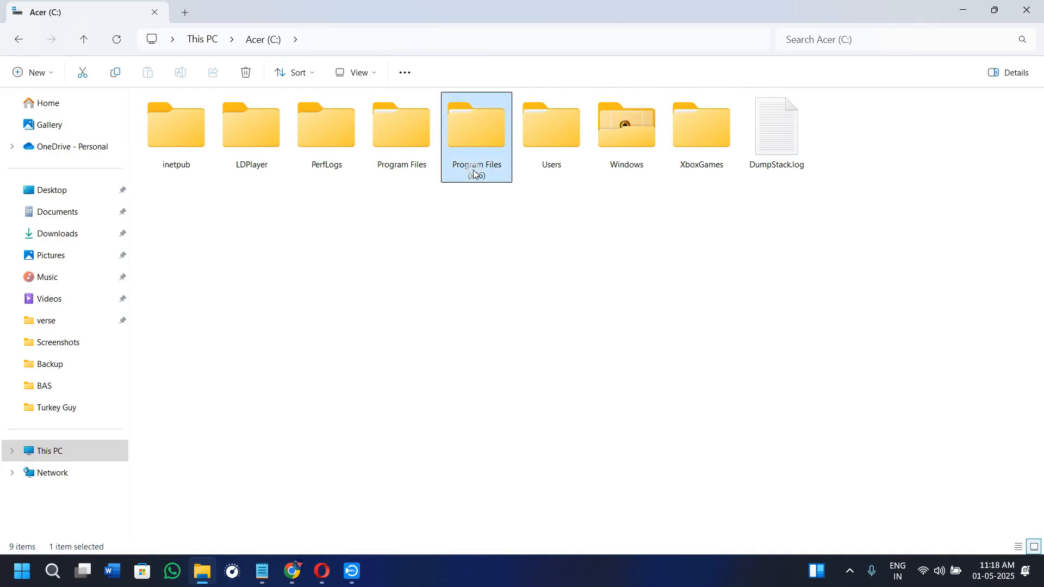
{"action": "double_click", "coordinate": [476, 124]}
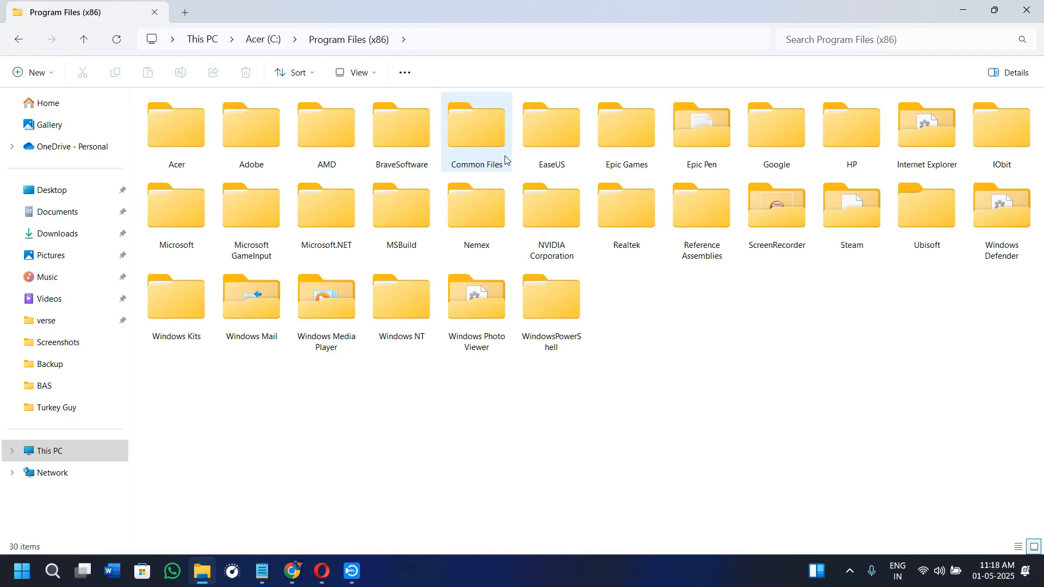
{"action": "double_click", "coordinate": [477, 125]}
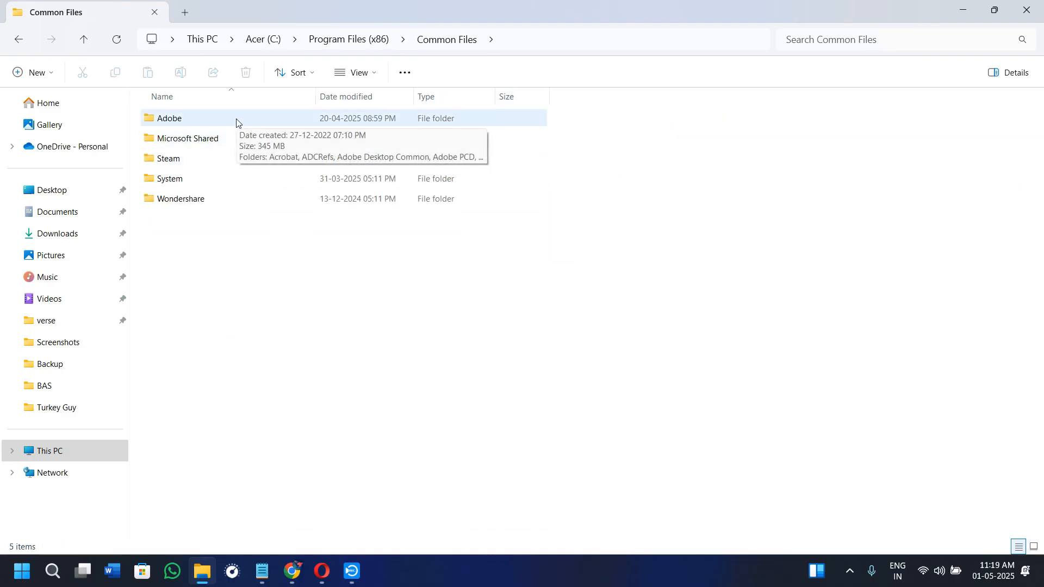
{"action": "double_click", "coordinate": [168, 117]}
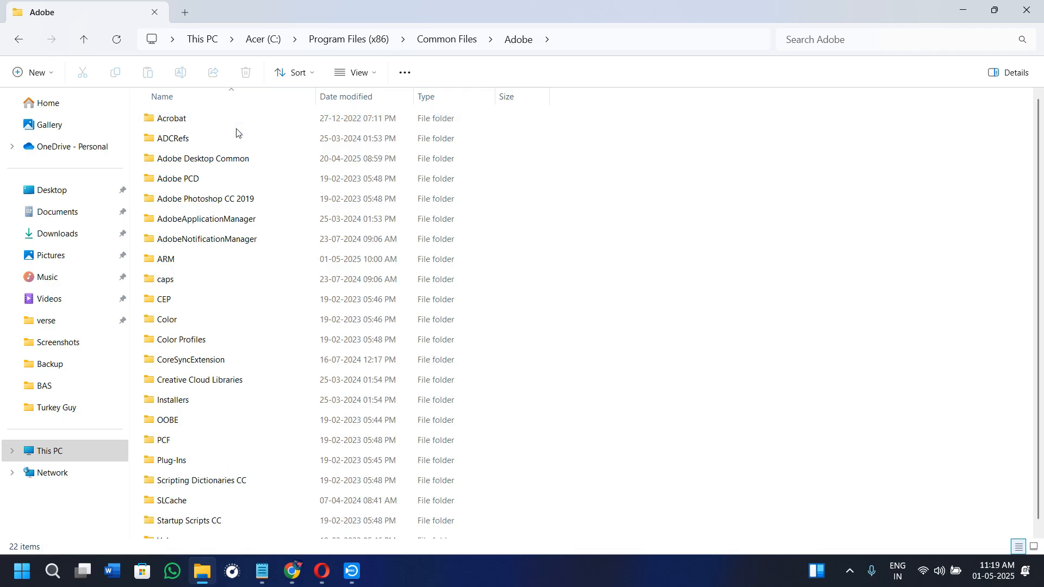
{"action": "mouse_move", "coordinate": [241, 239]}
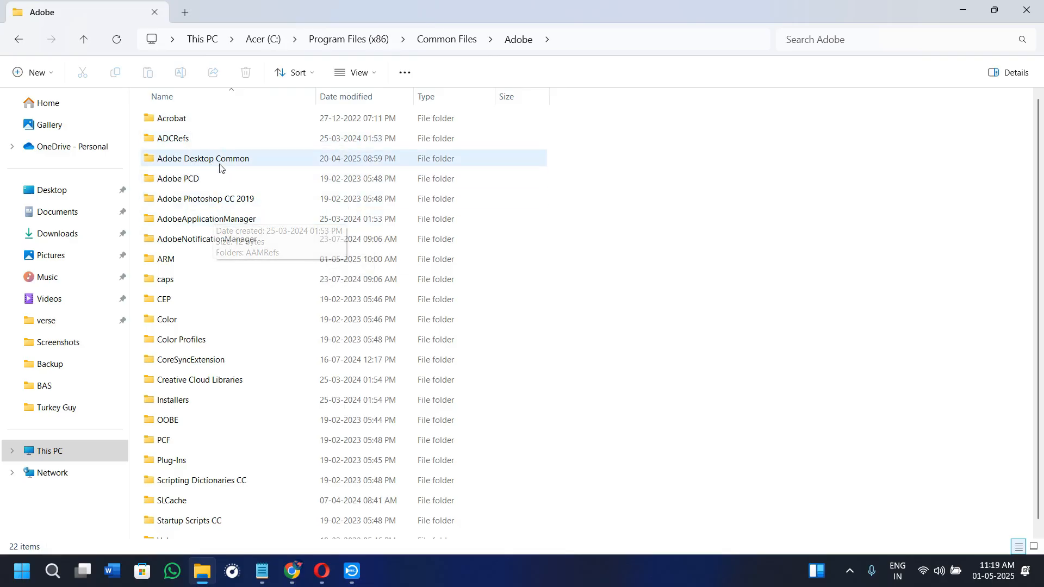
{"action": "right_click", "coordinate": [219, 159]}
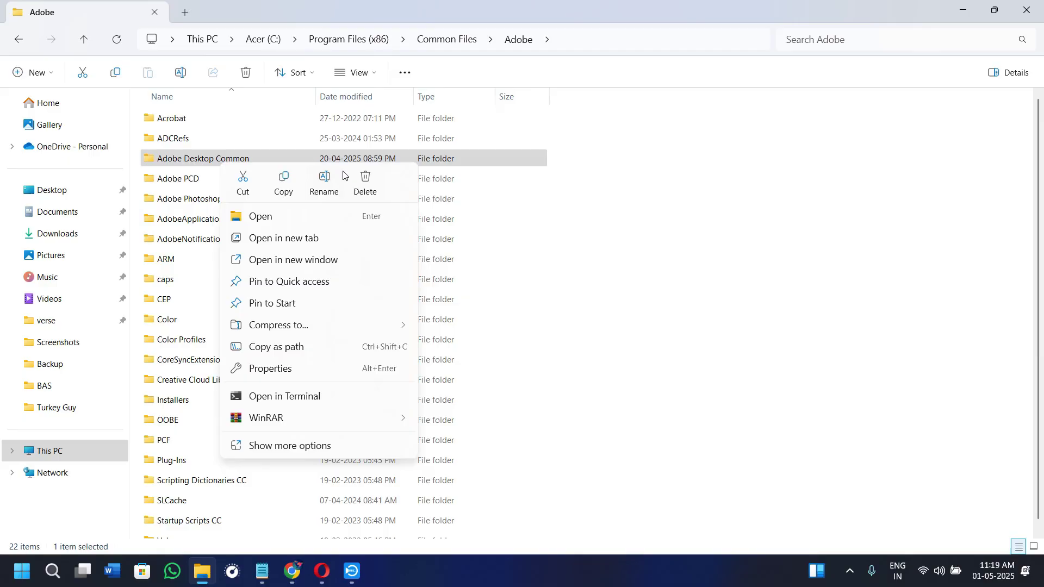
{"action": "mouse_move", "coordinate": [367, 187]}
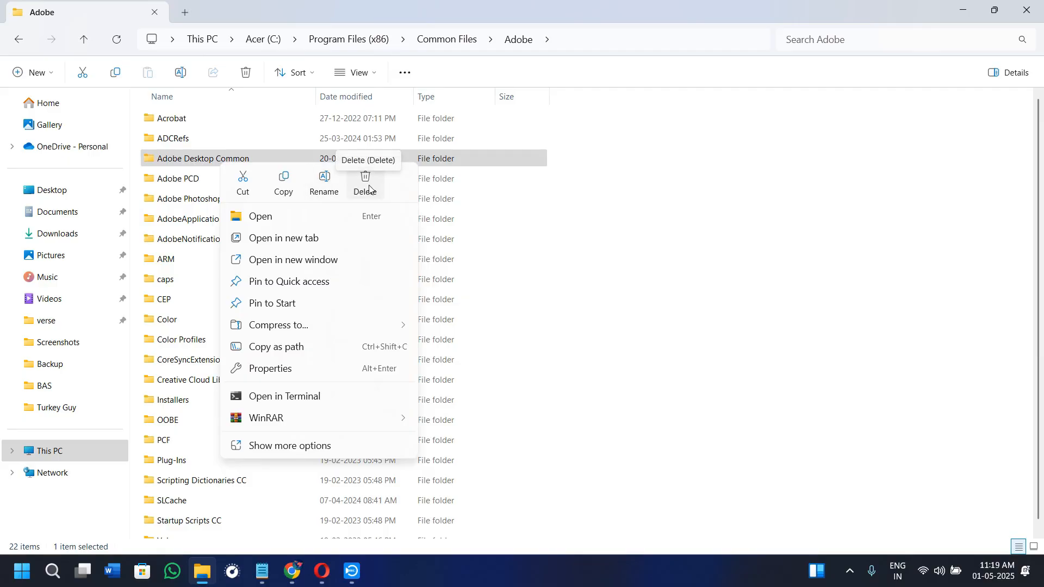
{"action": "mouse_move", "coordinate": [419, 196]}
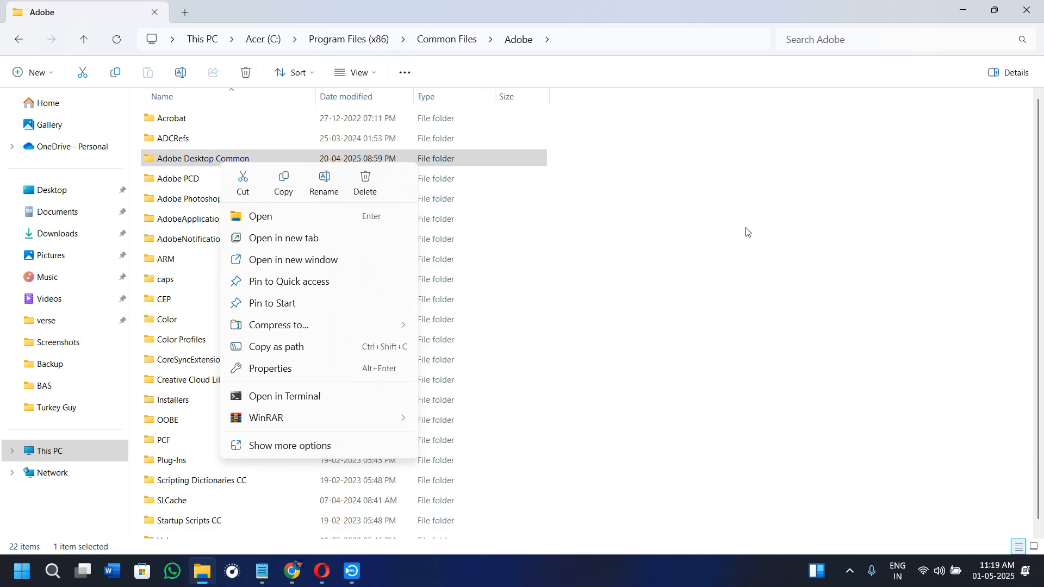
{"action": "mouse_move", "coordinate": [779, 409]}
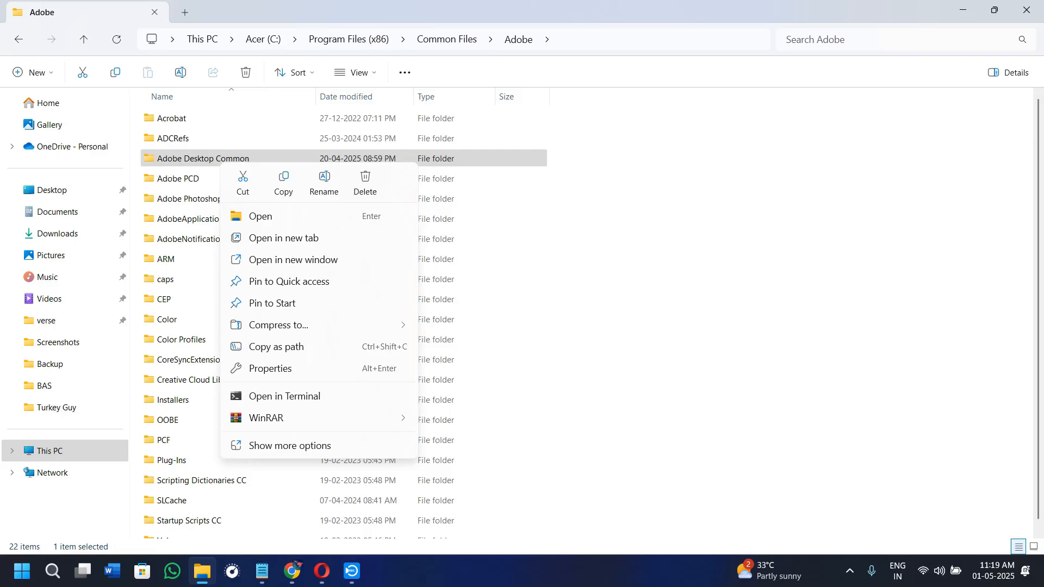
{"action": "mouse_move", "coordinate": [512, 407]}
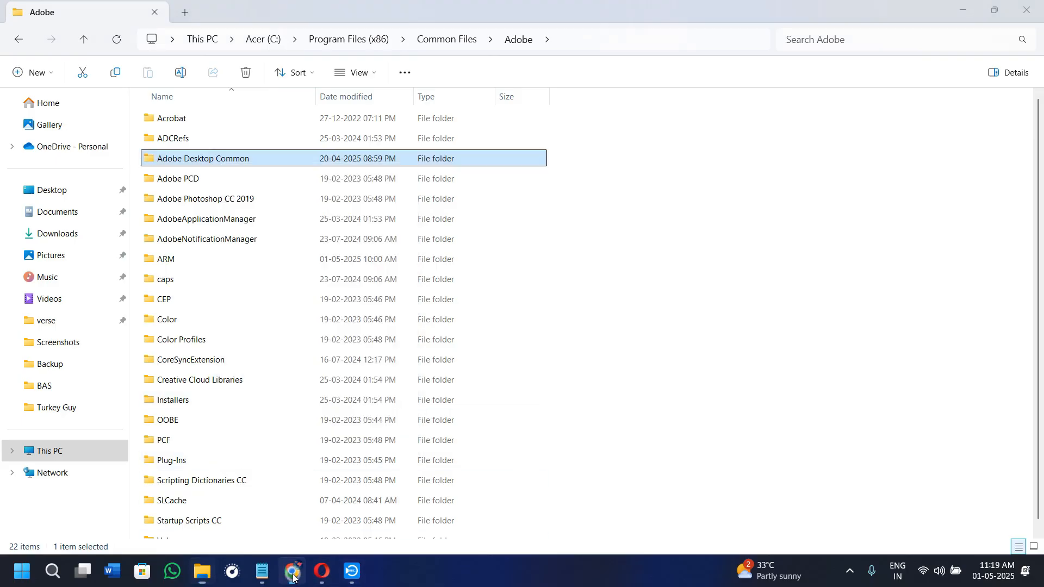
Find Task Scheduler via Windows Search for 'tas' and launch it
{"action": "left_click", "coordinate": [319, 572]}
{"action": "type", "text": "tas"}
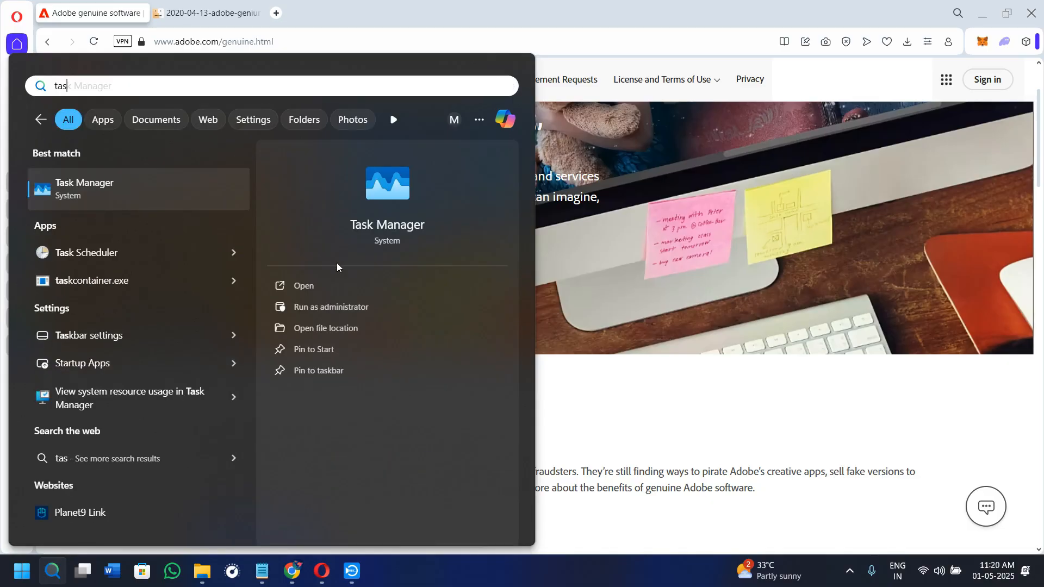
{"action": "mouse_move", "coordinate": [78, 265]}
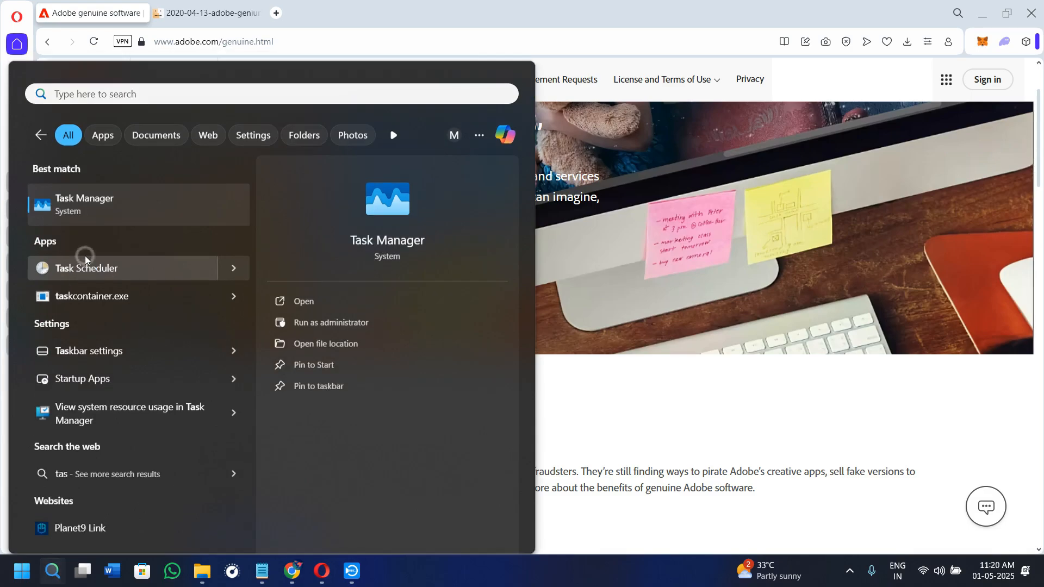
{"action": "left_click", "coordinate": [86, 268]}
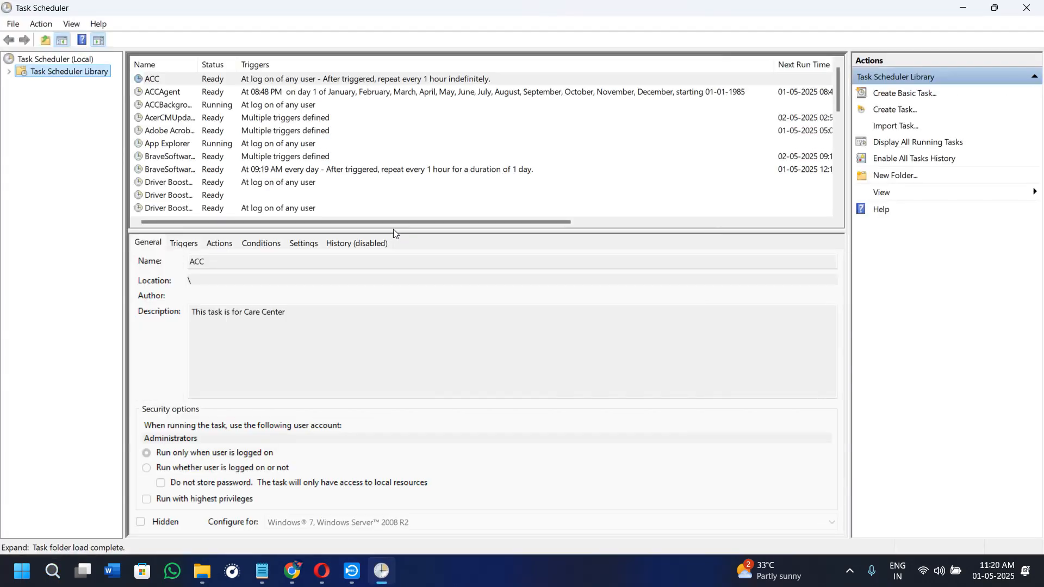
Review the Task Scheduler Library and show actions for the MicrosoftEdgeUpdateTaskMachineCore task
{"action": "left_click", "coordinate": [153, 78]}
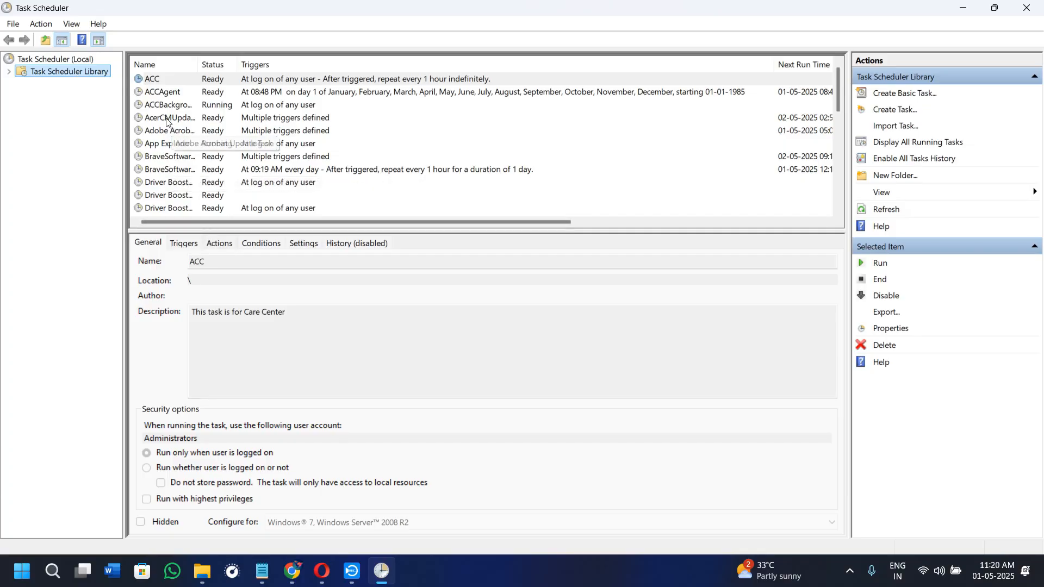
{"action": "mouse_move", "coordinate": [165, 107]}
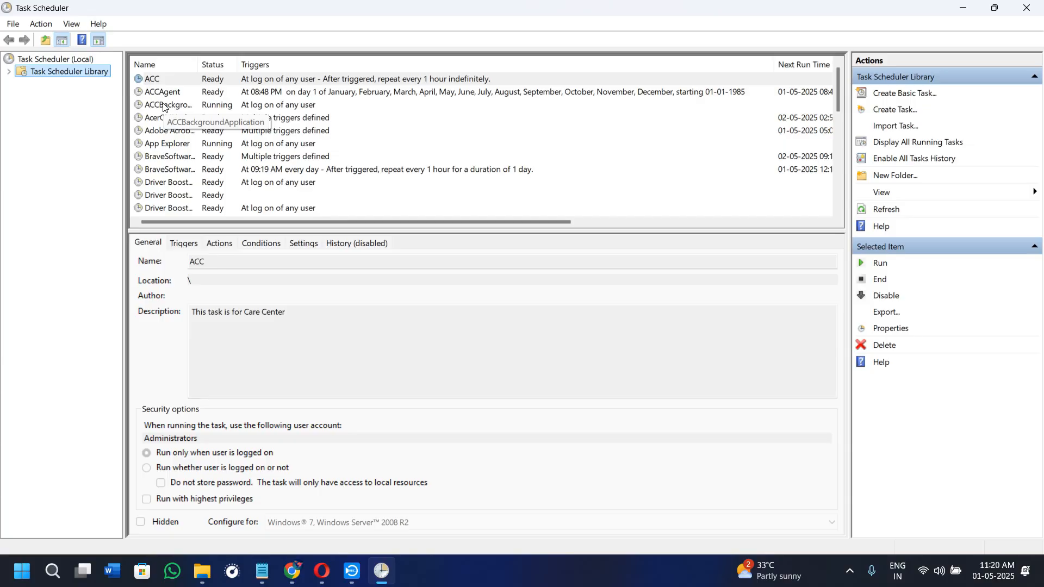
{"action": "scroll", "scroll_direction": "down", "scroll_amount": 3}
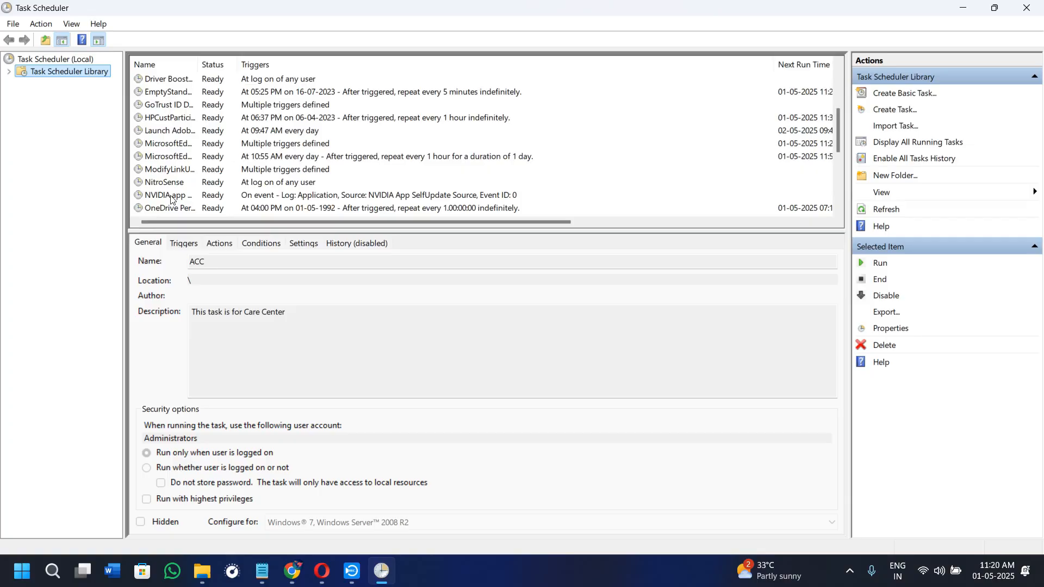
{"action": "left_click", "coordinate": [167, 144]}
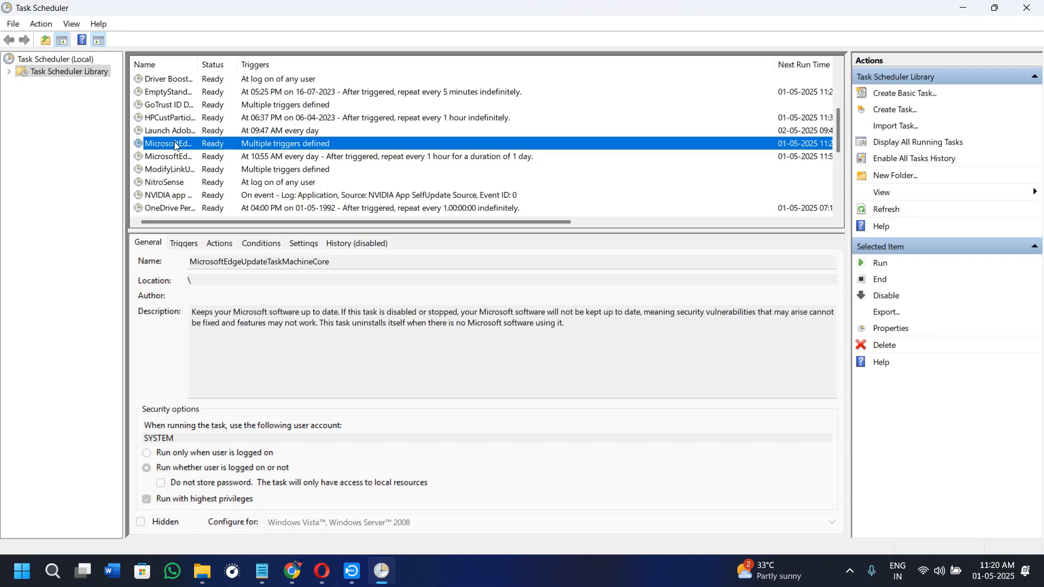
{"action": "right_click", "coordinate": [168, 144]}
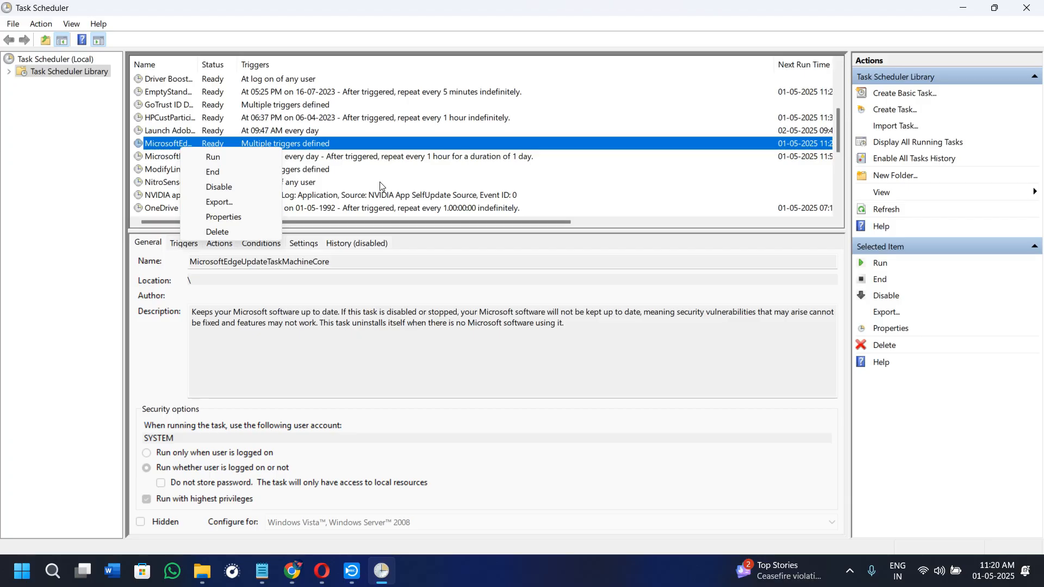
{"action": "mouse_move", "coordinate": [213, 285]}
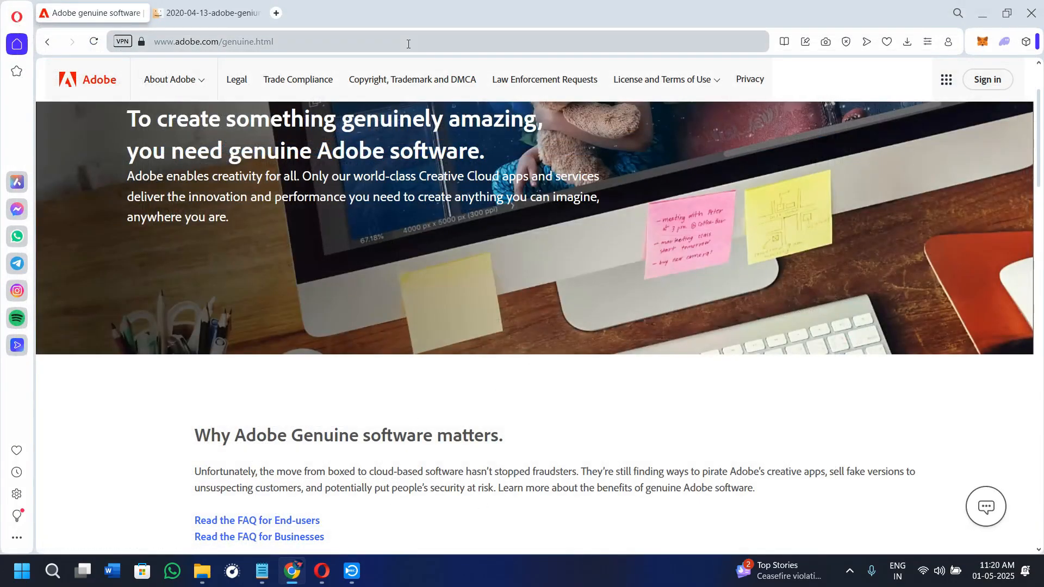
{"action": "mouse_move", "coordinate": [425, 87]}
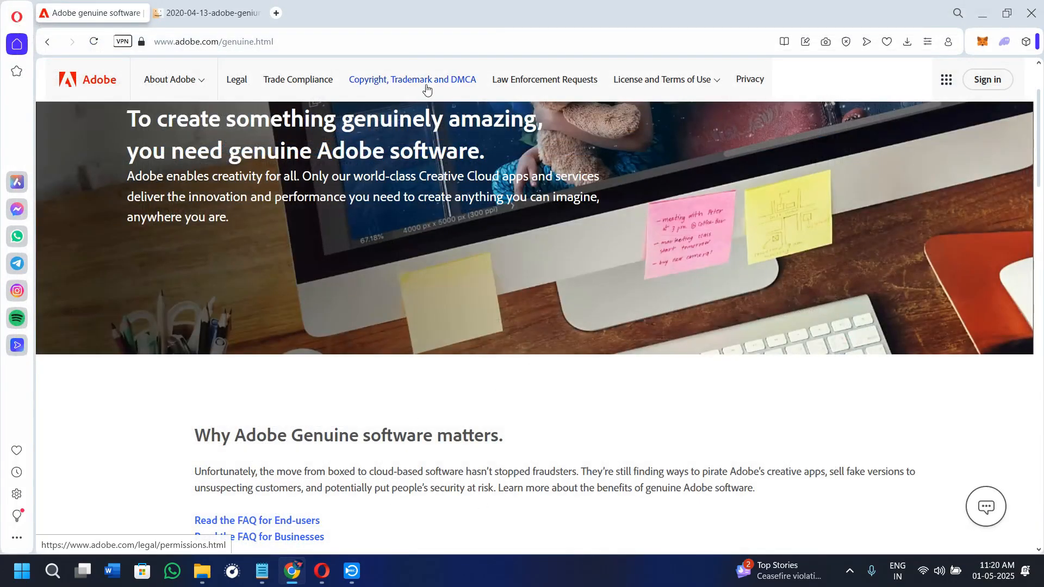
Launch the Registry Editor via Run with regedit, then reopen the Run prompt
{"action": "key", "text": "Win+r"}
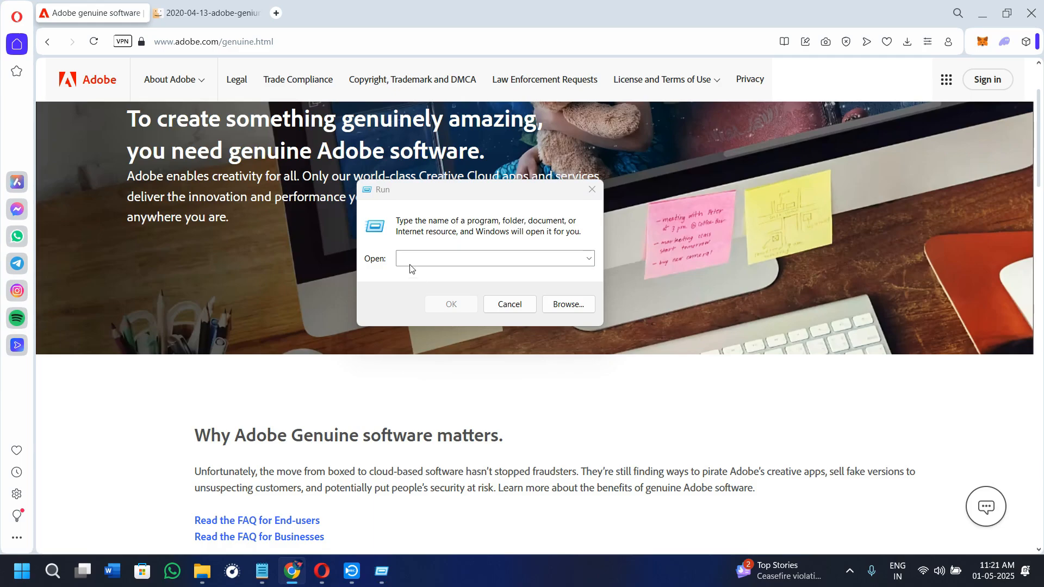
{"action": "type", "text": "regedit"}
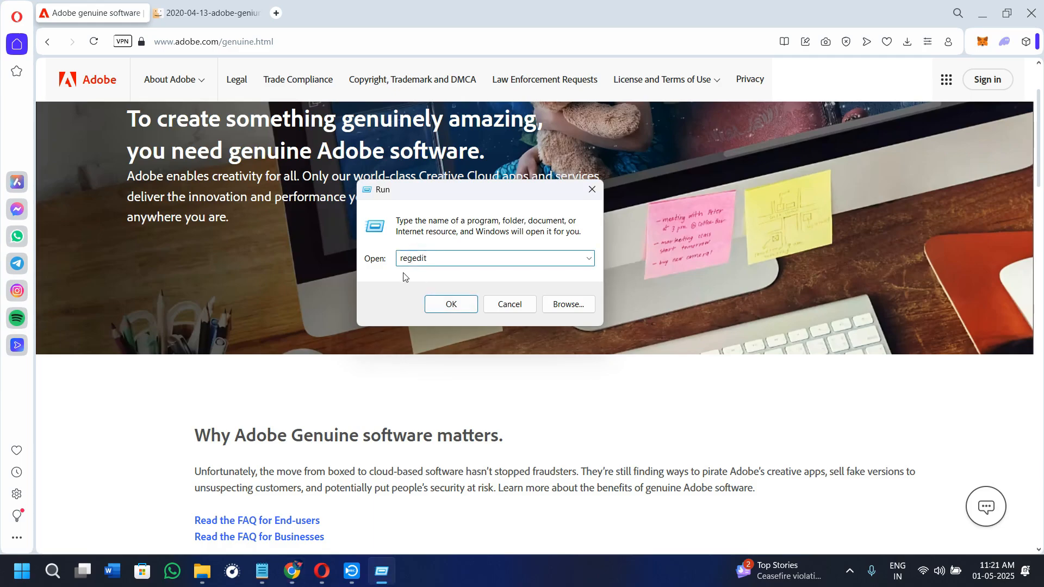
{"action": "left_click", "coordinate": [450, 305]}
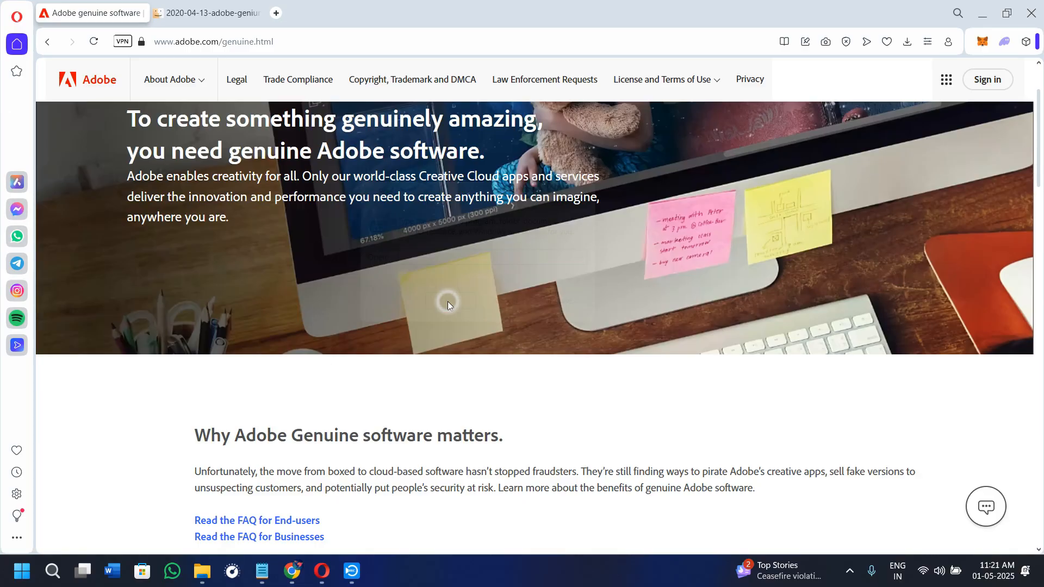
{"action": "key", "text": "Win+r"}
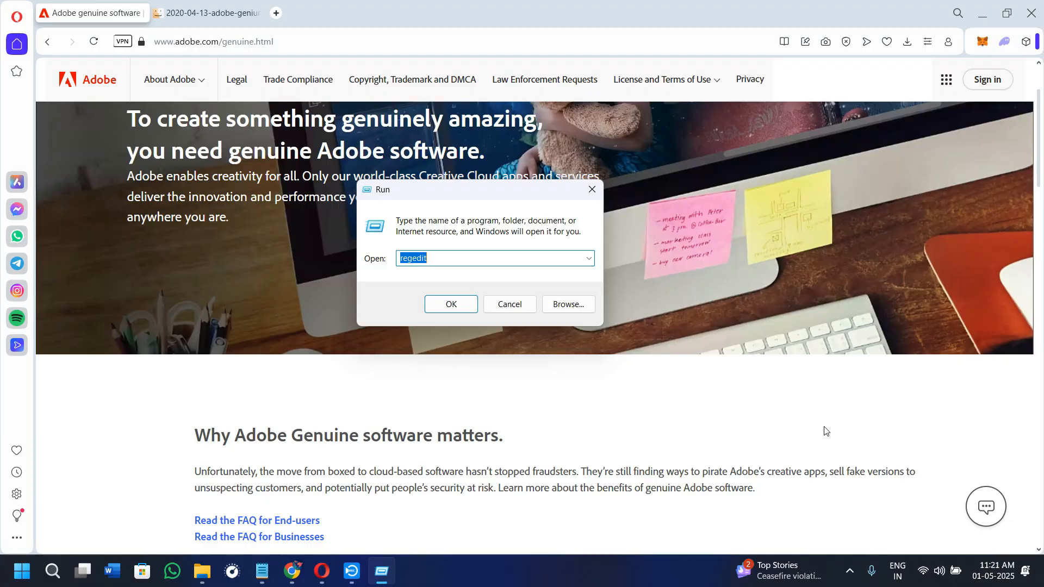
{"action": "mouse_move", "coordinate": [1013, 428]}
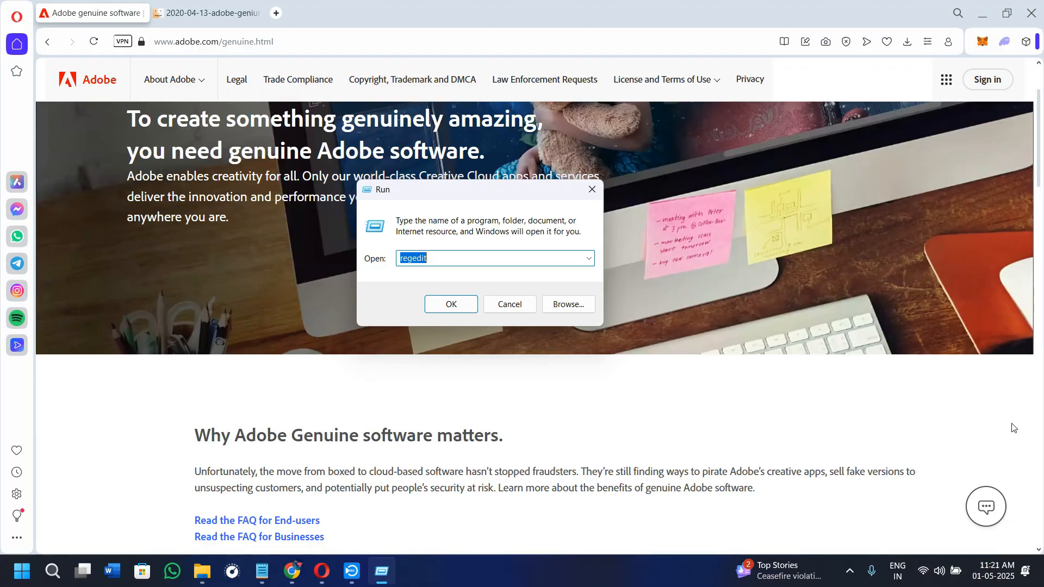
{"action": "mouse_move", "coordinate": [773, 343]}
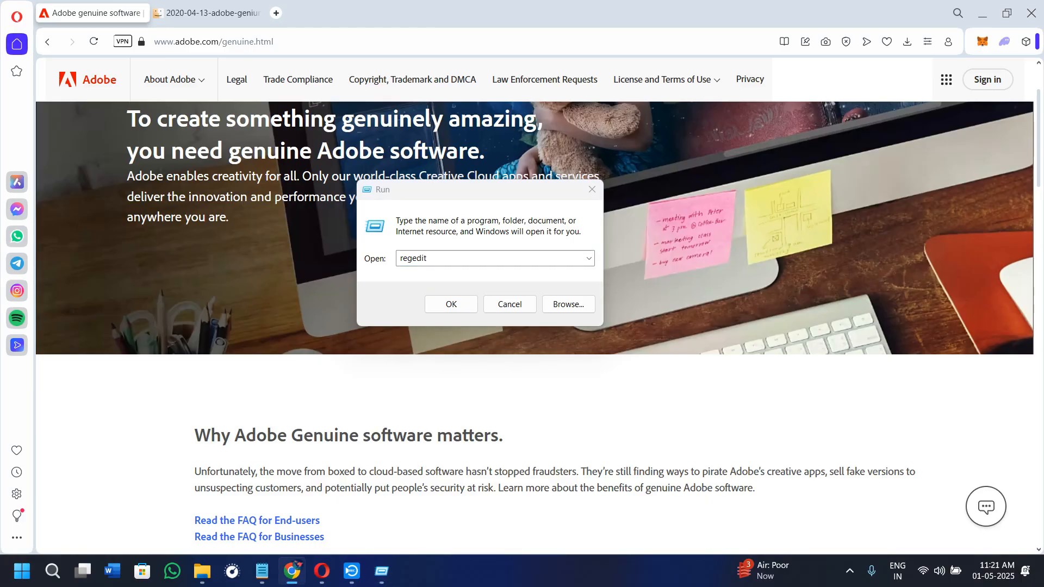
Dismiss the Run prompt, look over the Adobe genuine page, and switch to Microsoft Store
{"action": "left_click", "coordinate": [509, 305]}
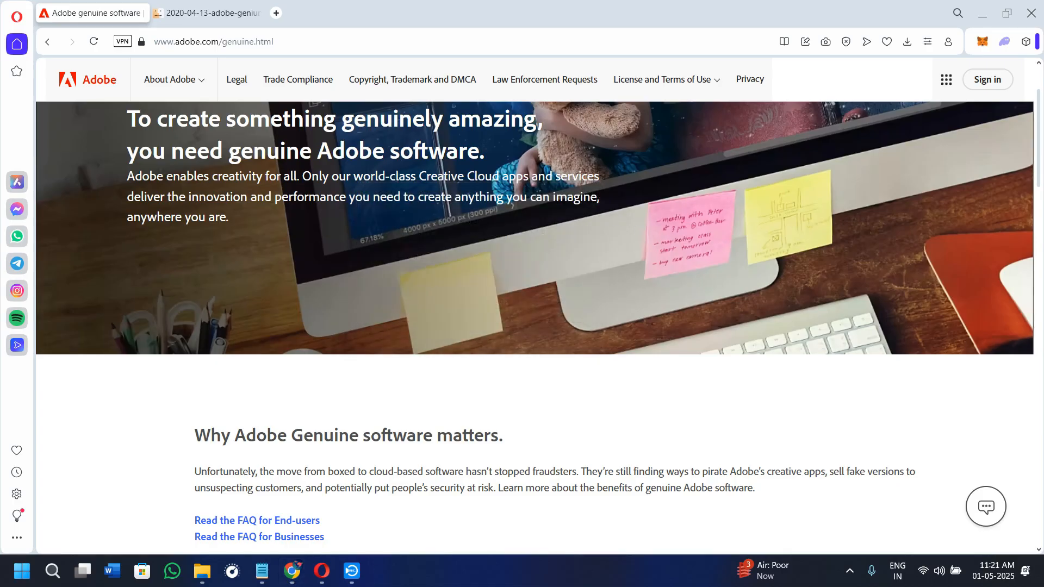
{"action": "scroll", "scroll_direction": "down", "scroll_amount": 3}
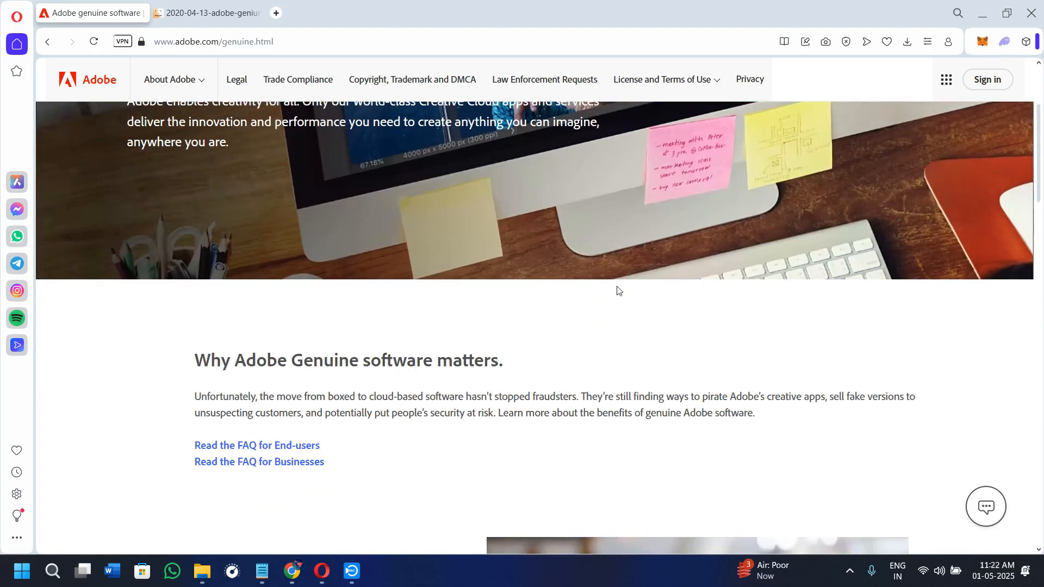
{"action": "scroll", "scroll_direction": "down", "scroll_amount": 3}
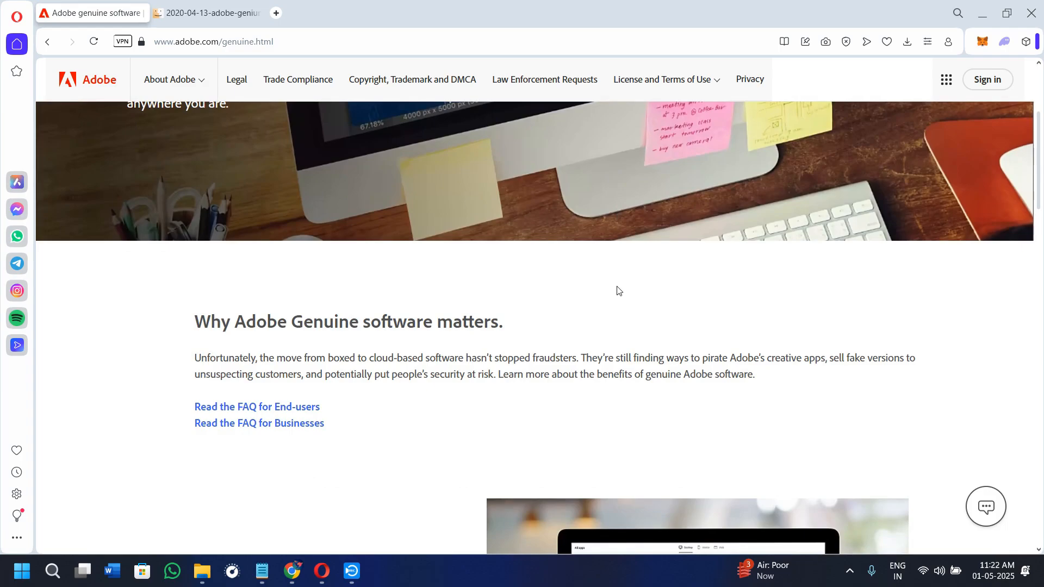
{"action": "scroll", "scroll_direction": "down", "scroll_amount": 3}
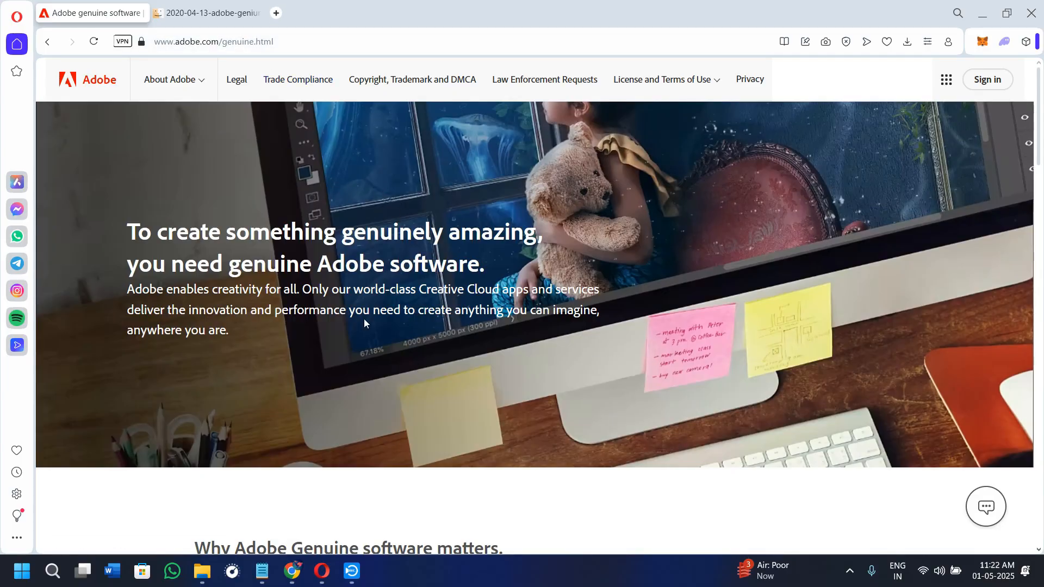
{"action": "left_click", "coordinate": [142, 571]}
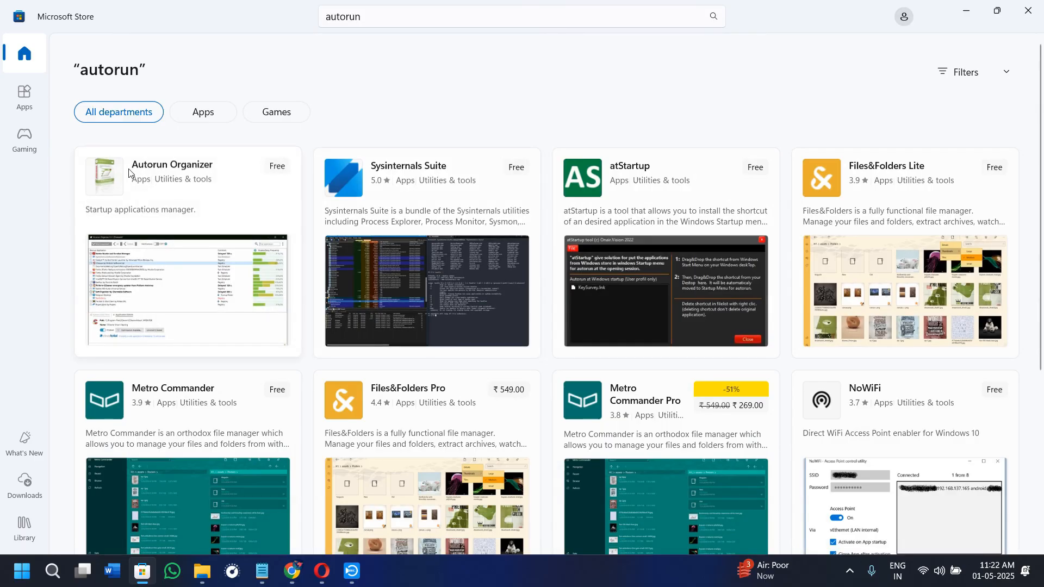
Review the Autorun Organizer page in Microsoft Store, then return to the browser
{"action": "left_click", "coordinate": [172, 166]}
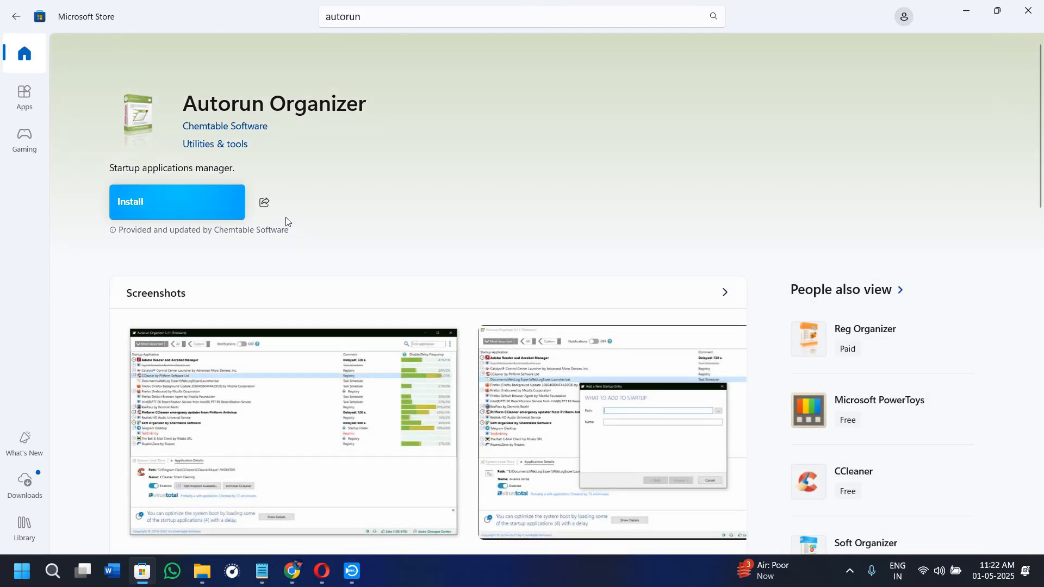
{"action": "mouse_move", "coordinate": [403, 240]}
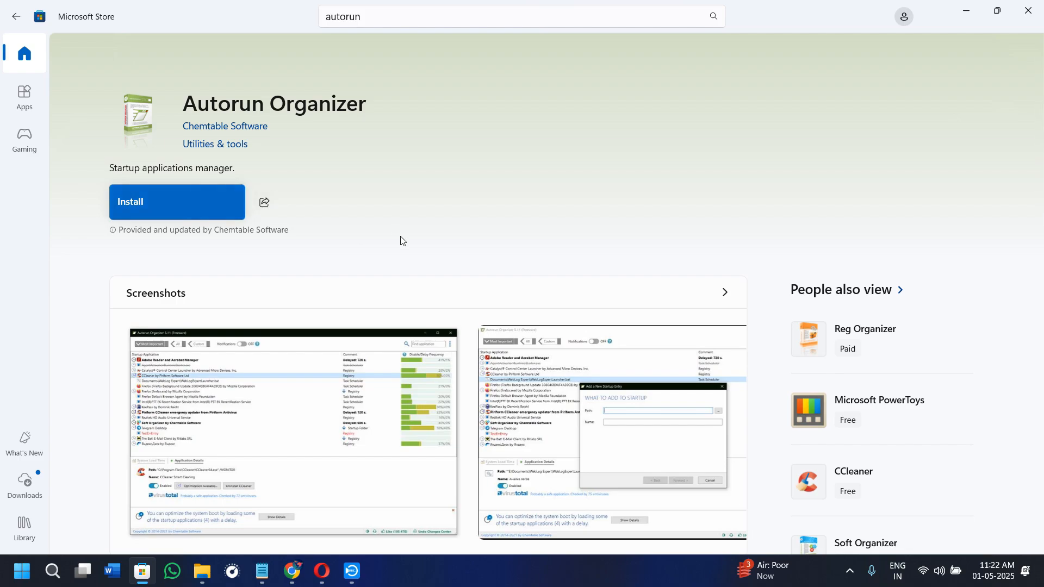
{"action": "scroll", "scroll_direction": "down", "scroll_amount": 3}
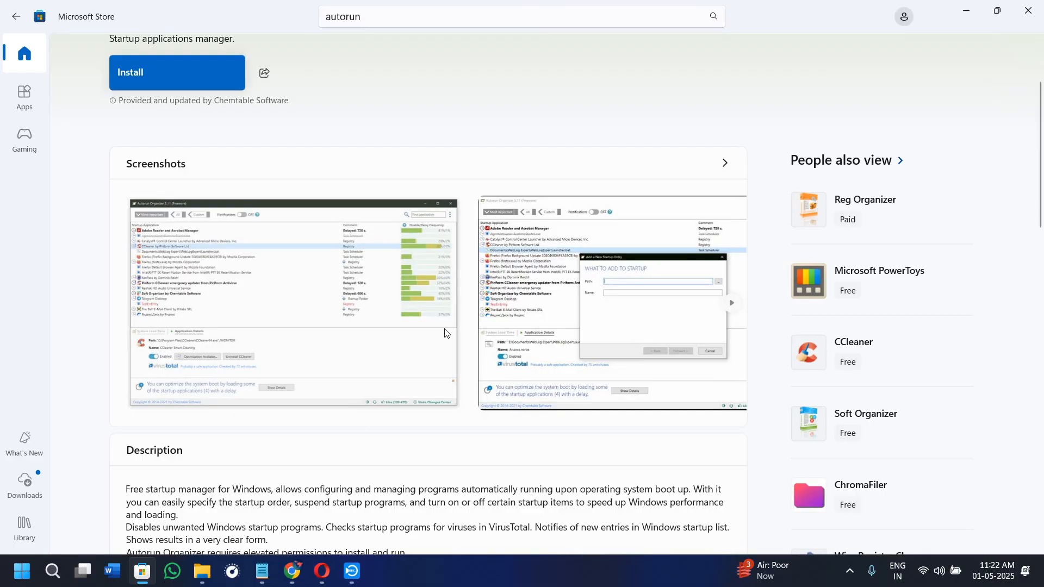
{"action": "left_click", "coordinate": [322, 571]}
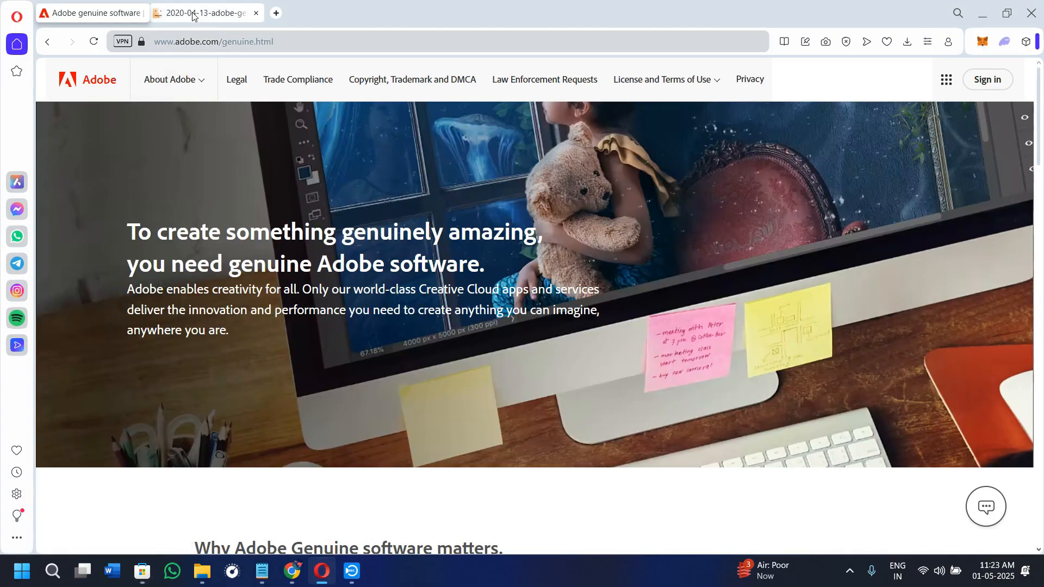
{"action": "left_click", "coordinate": [204, 13]}
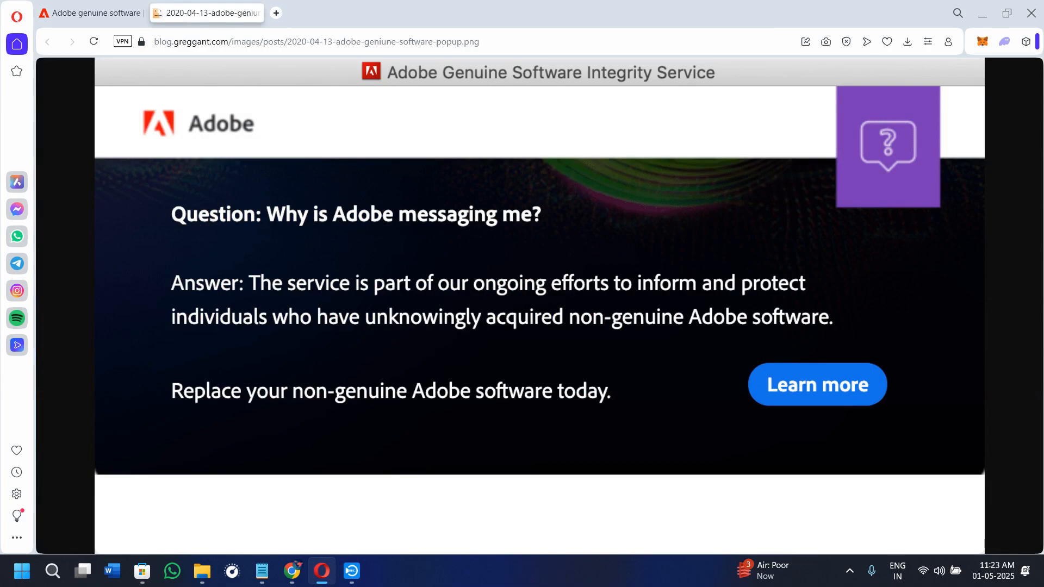
{"action": "mouse_move", "coordinate": [610, 283]}
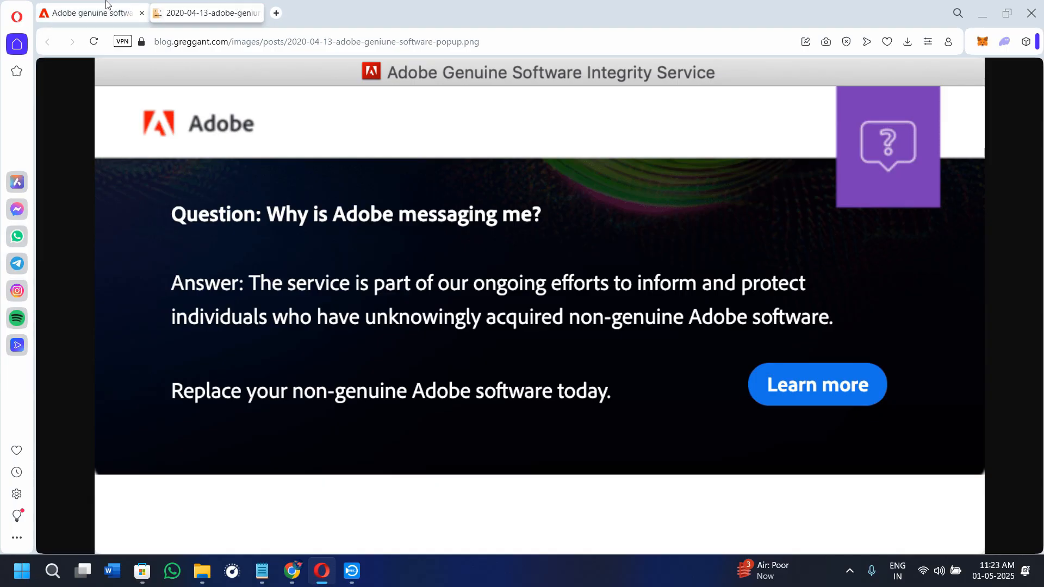
{"action": "left_click", "coordinate": [818, 384]}
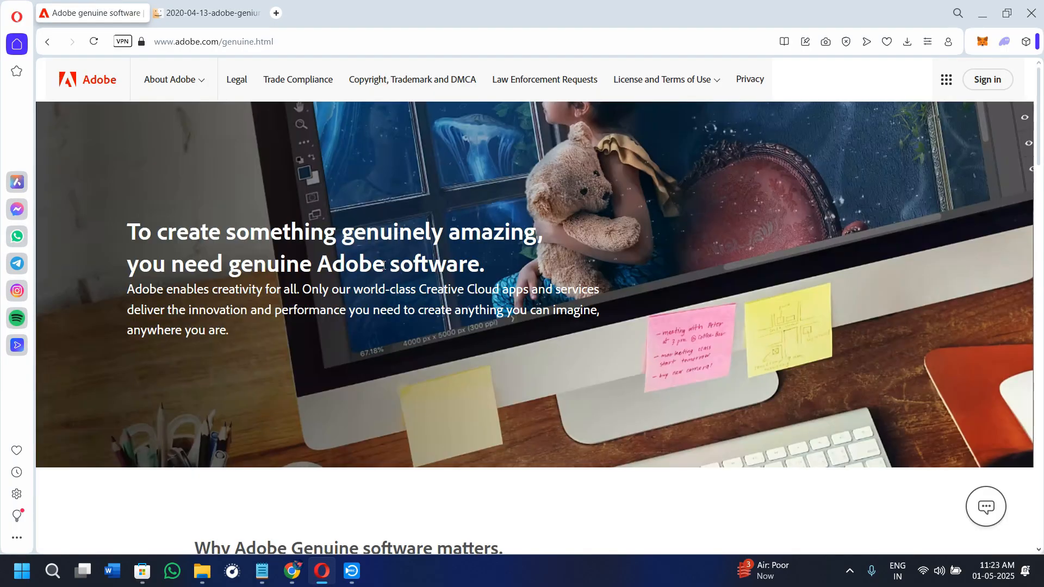